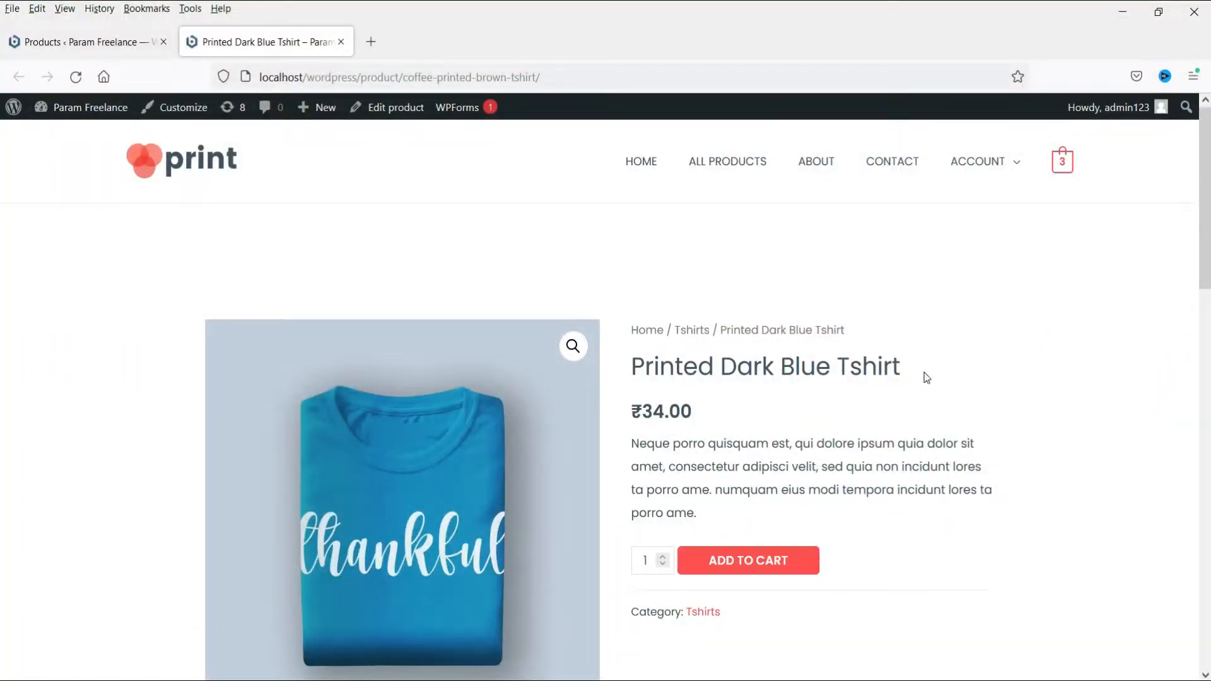
mouse_move(962, 425)
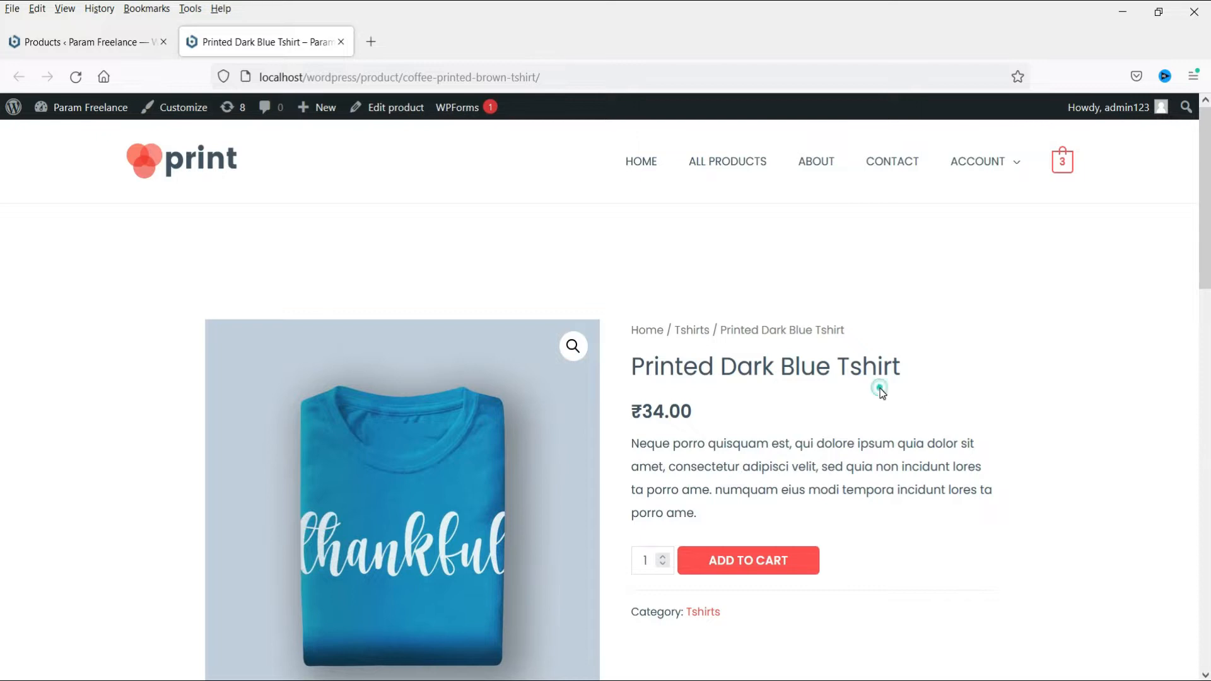
Edit the Printed Dark Blue Tshirt and reach its Linked Products settings under Product data.
scroll(down, 3)
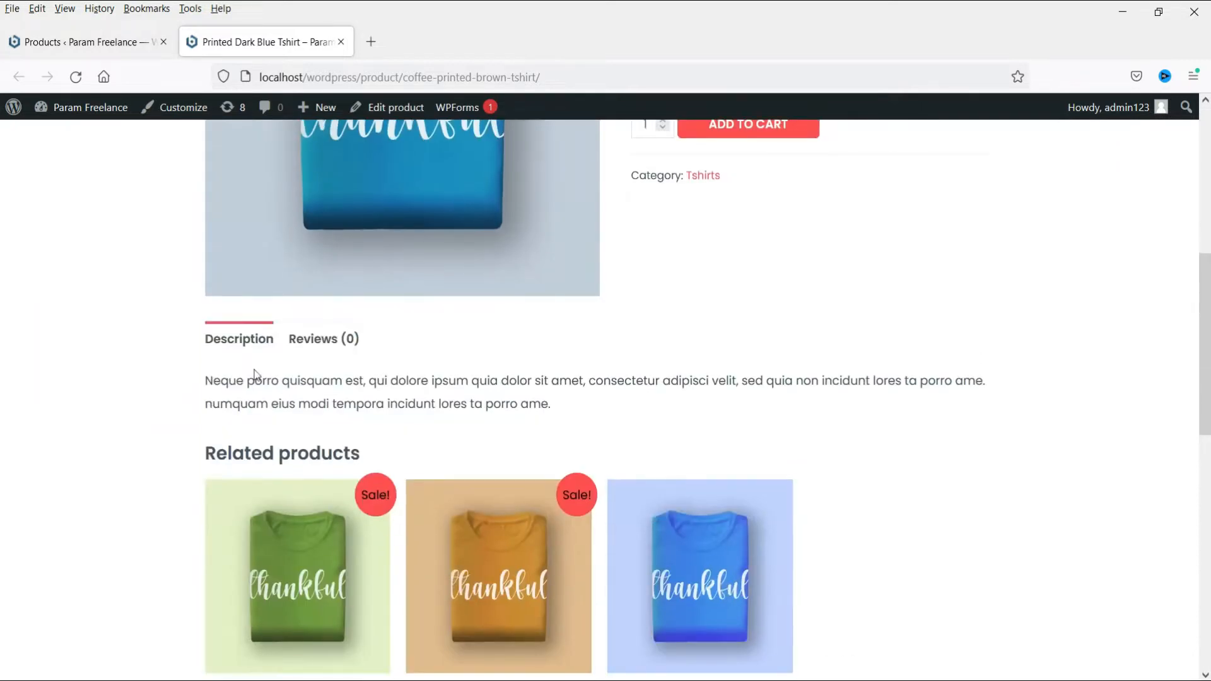
scroll(down, 3)
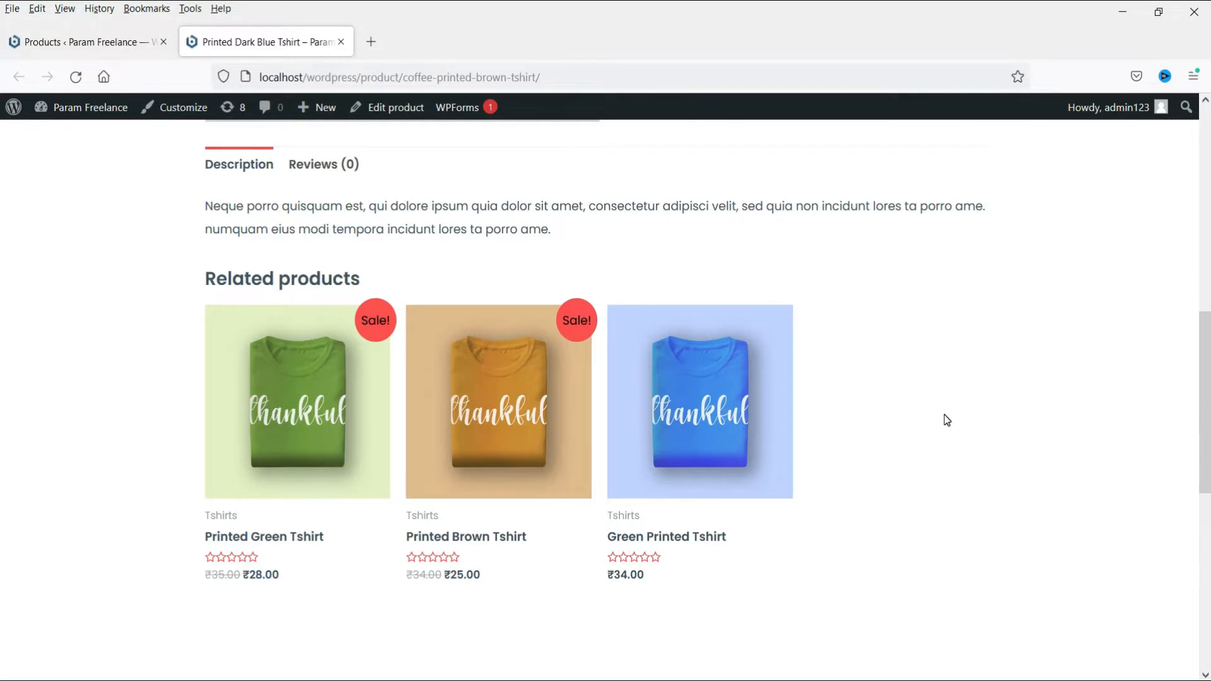
scroll(up, 3)
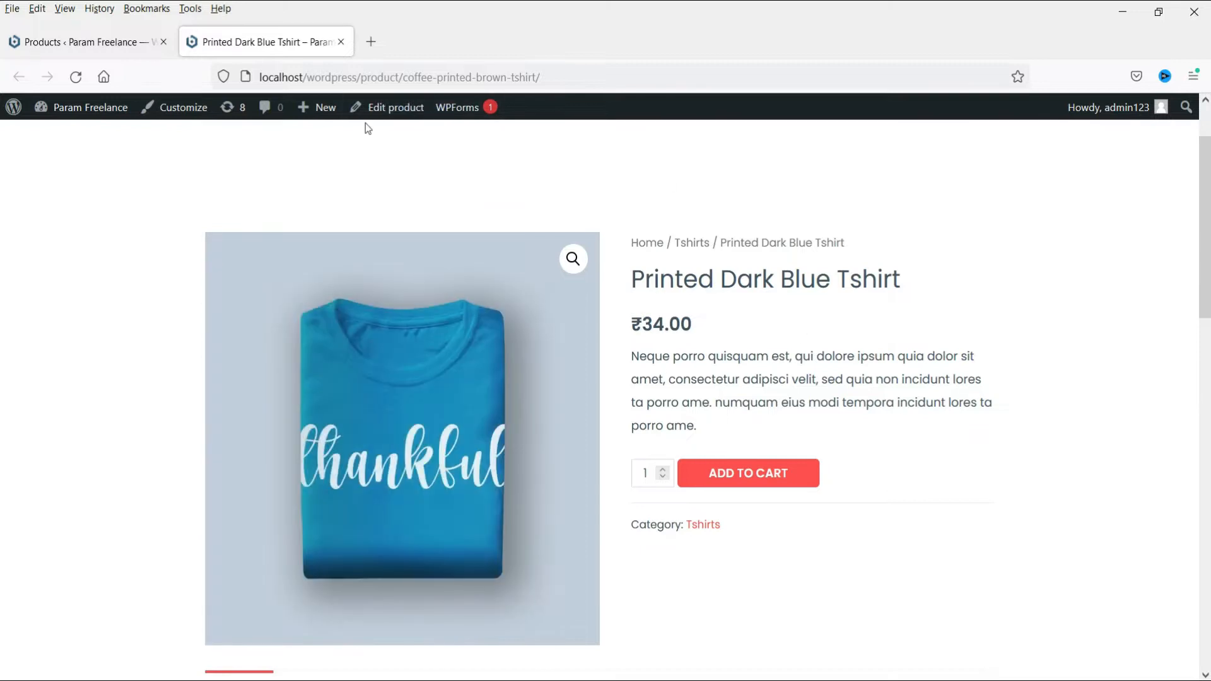
click(393, 107)
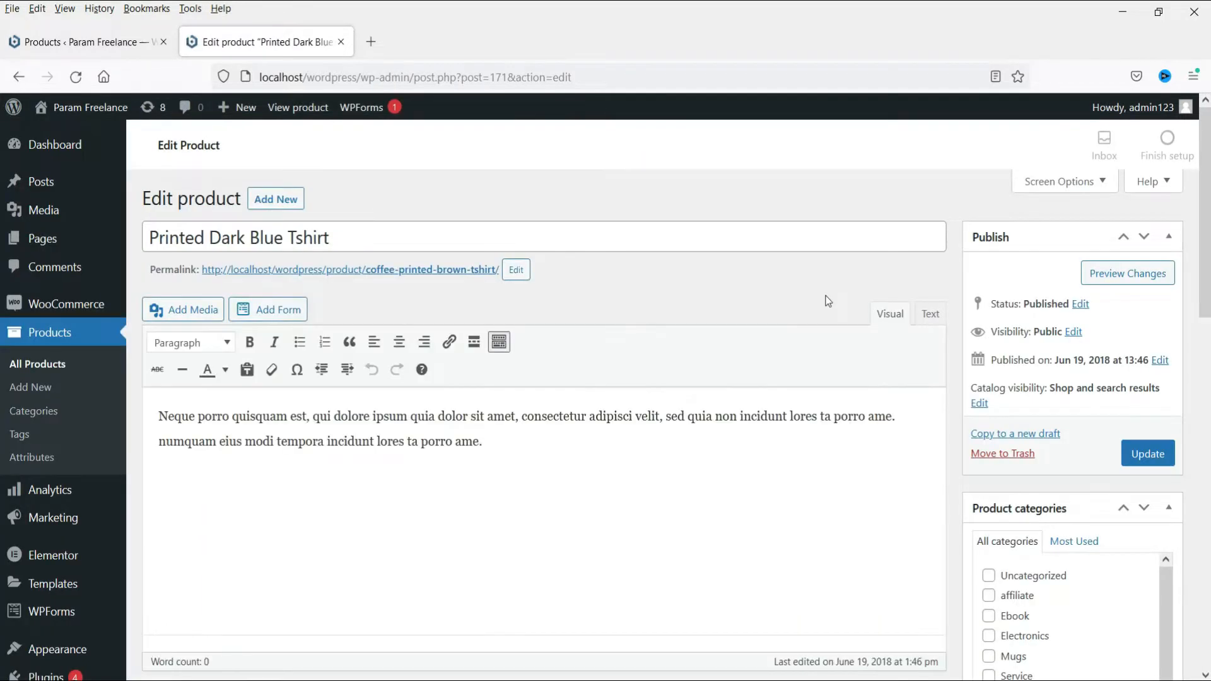
scroll(down, 3)
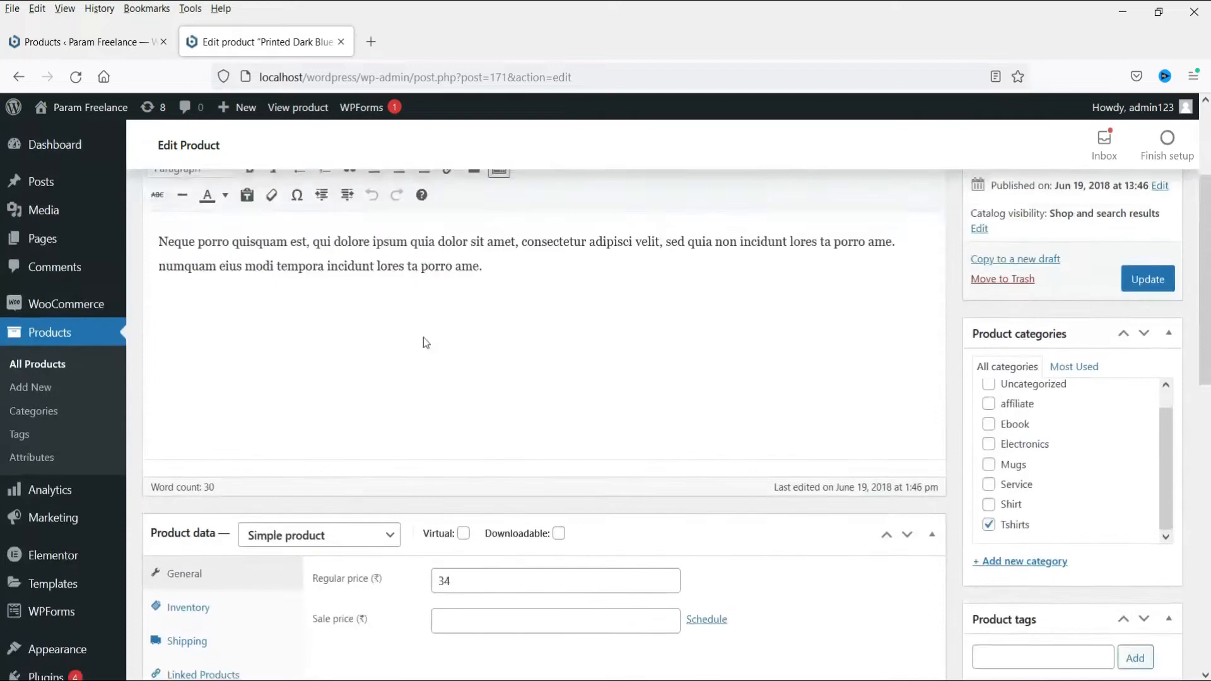
click(483, 266)
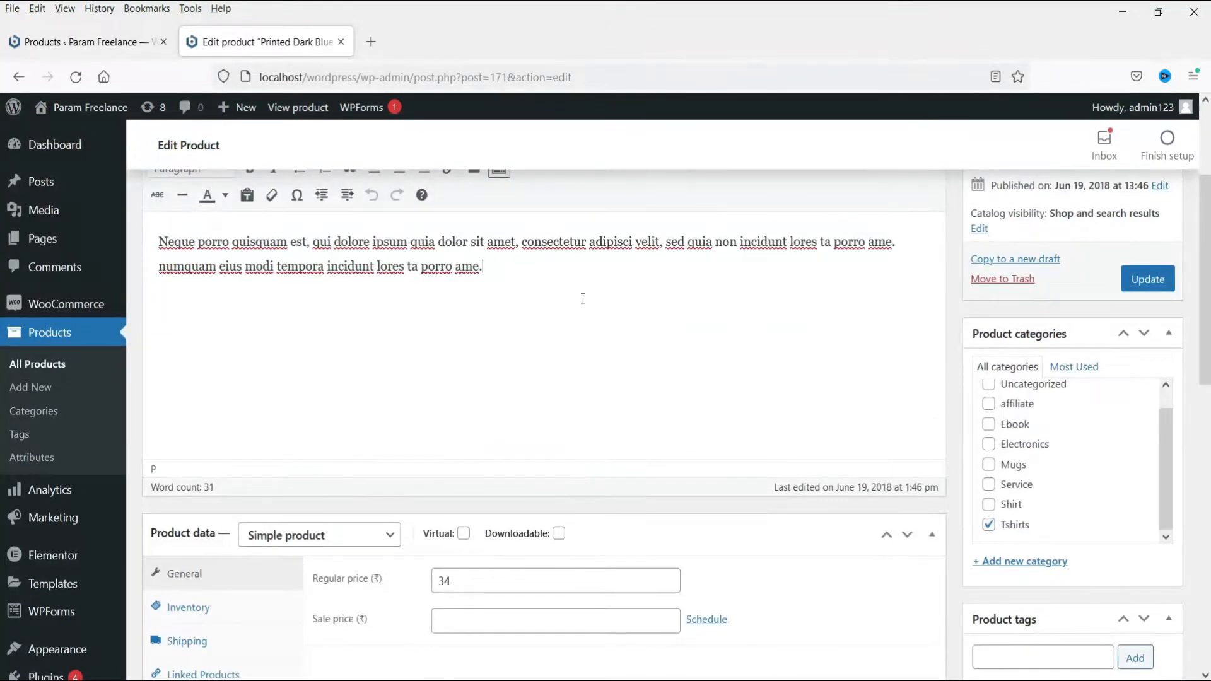
scroll(down, 3)
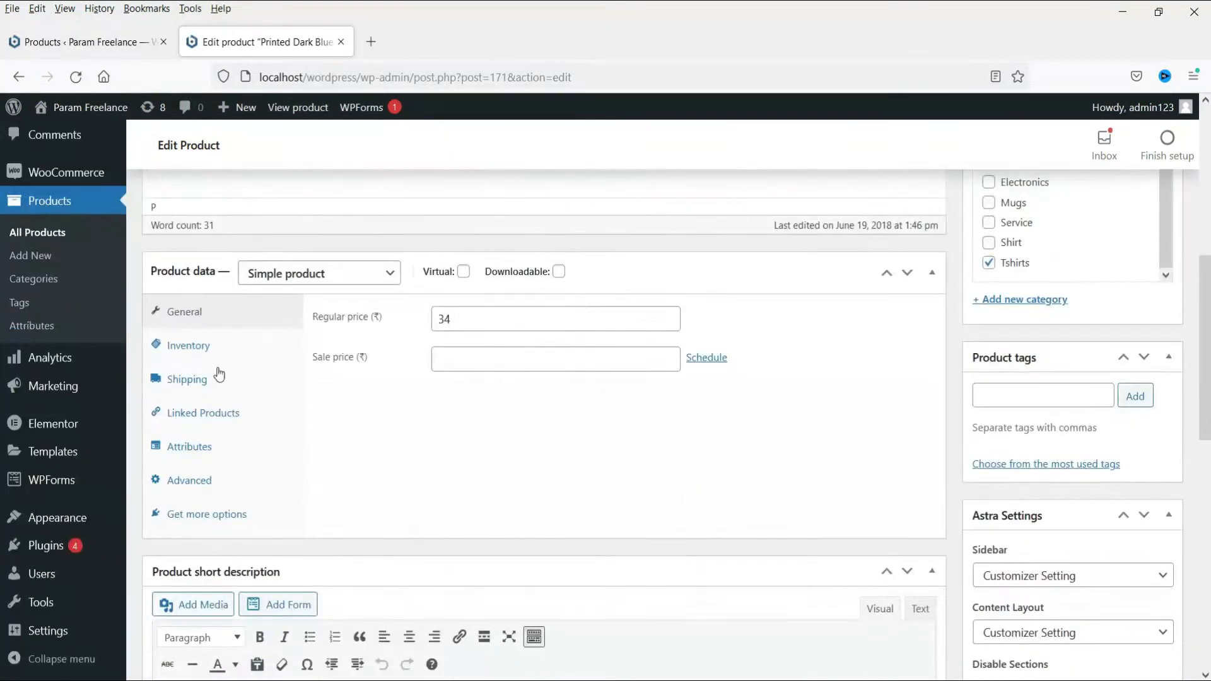
click(204, 412)
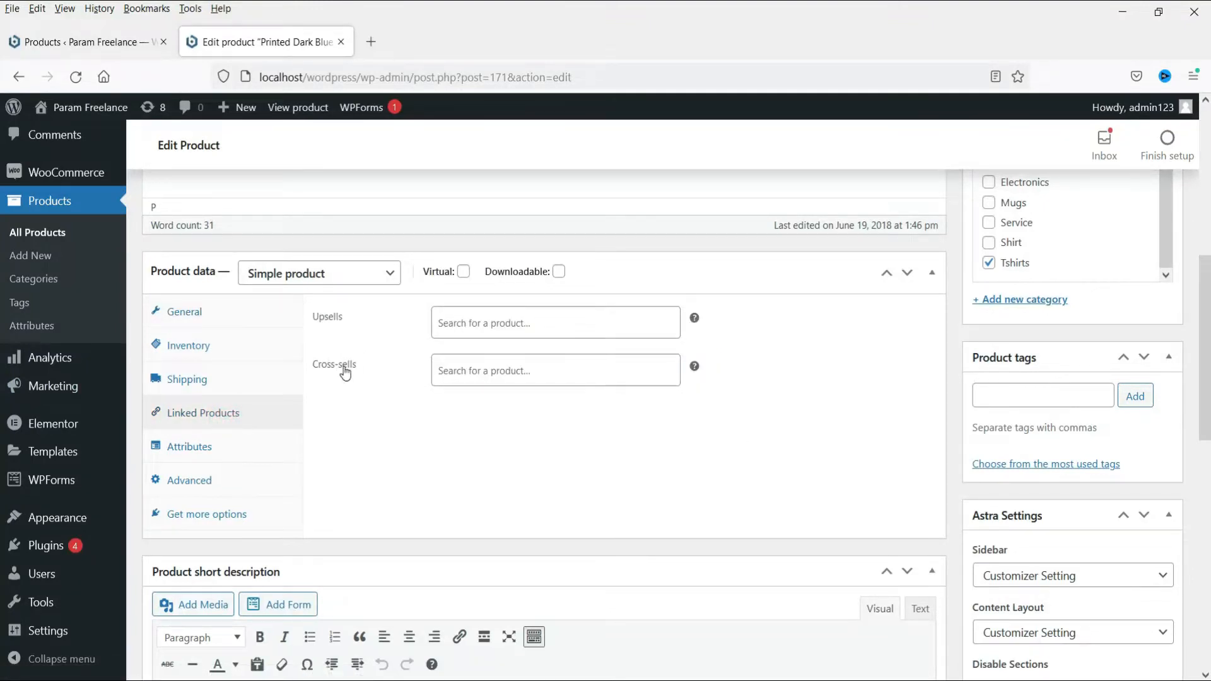
mouse_move(694, 318)
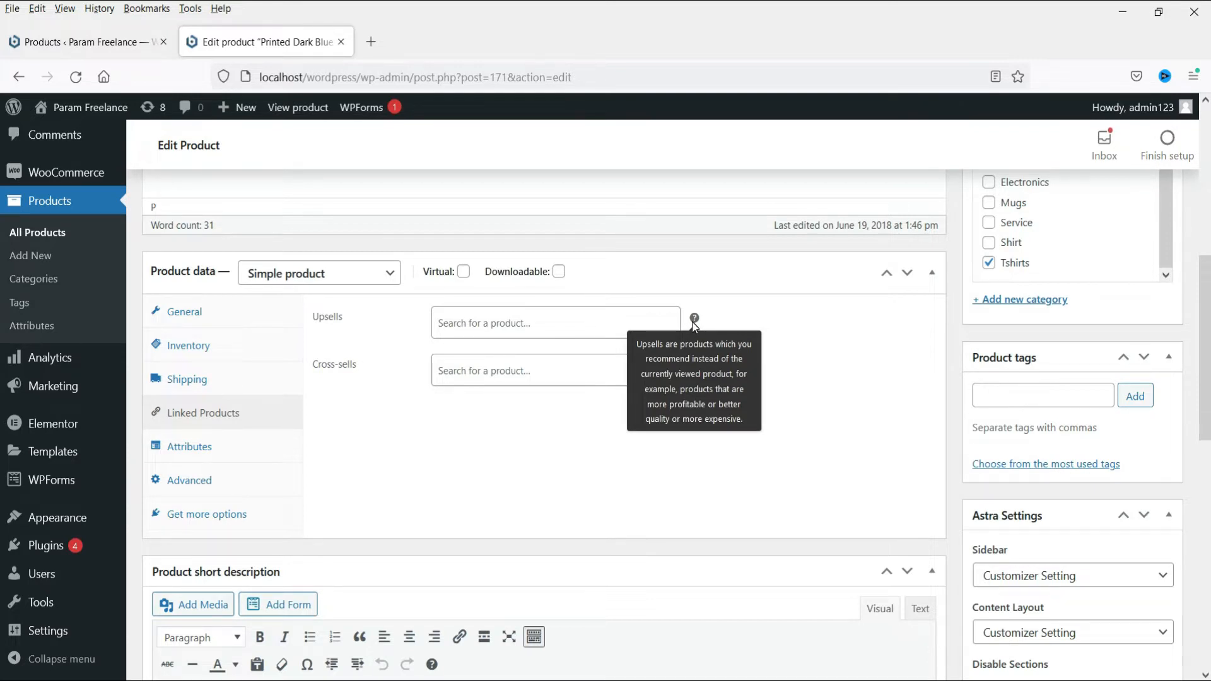
mouse_move(502, 355)
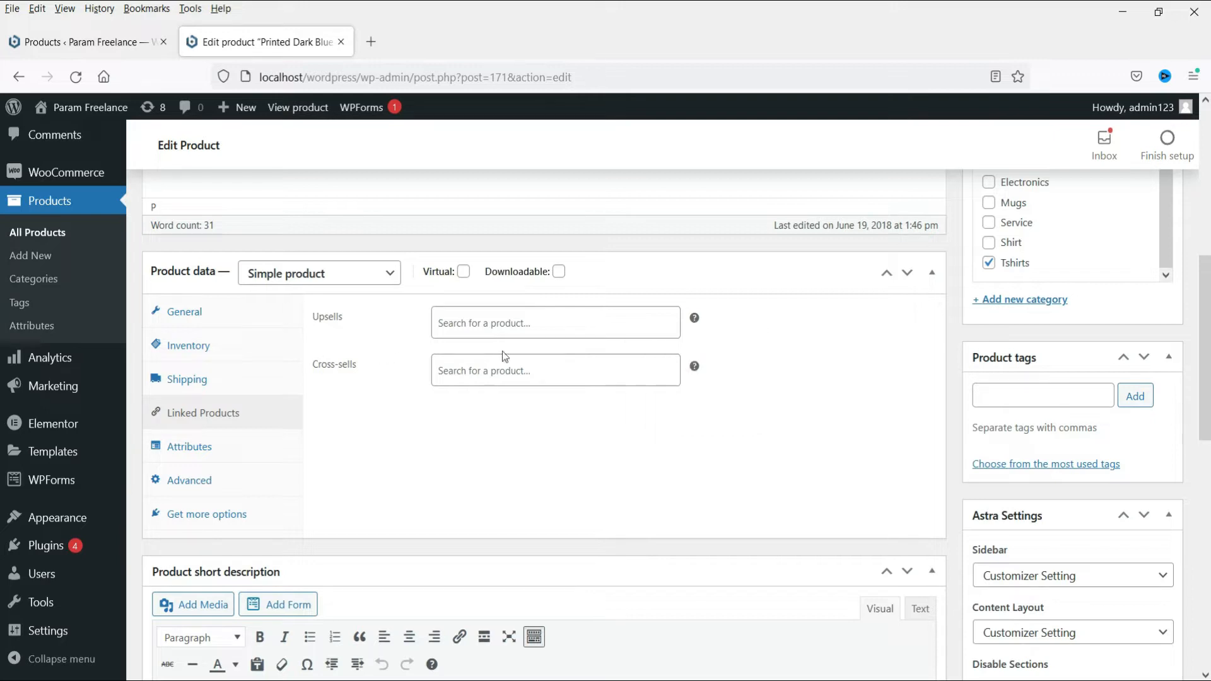
mouse_move(694, 365)
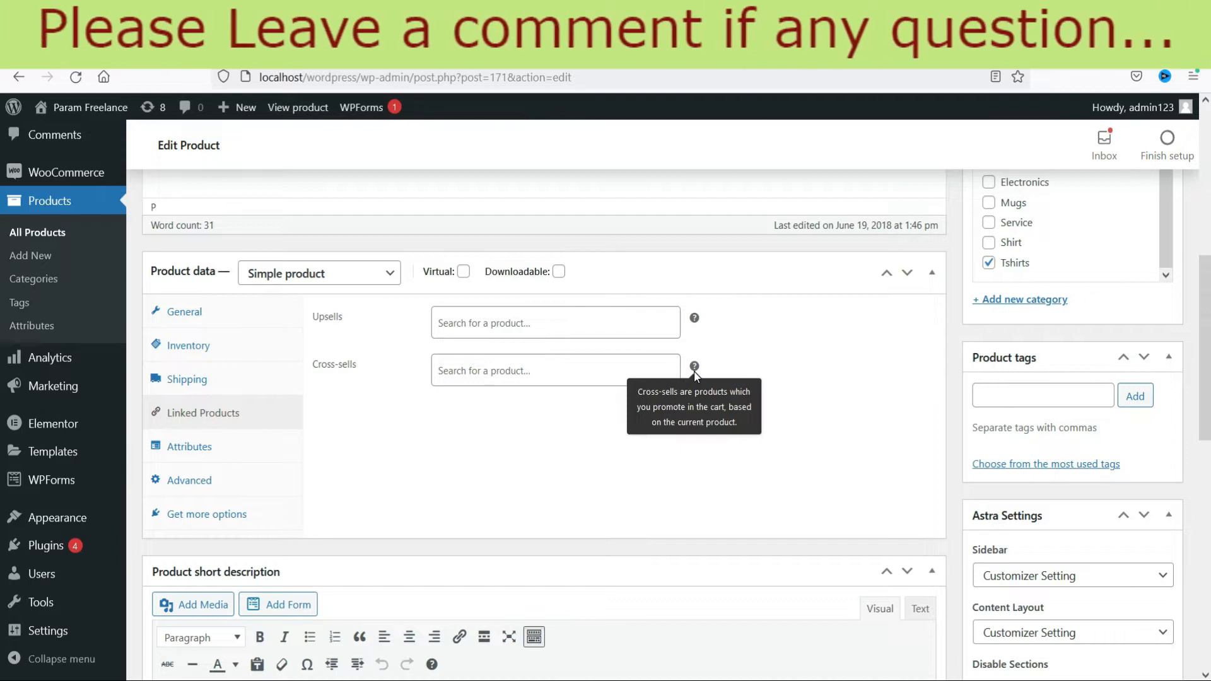
Review the empty upsell and cross-sell fields, then browse the mugs in the Products list.
click(842, 367)
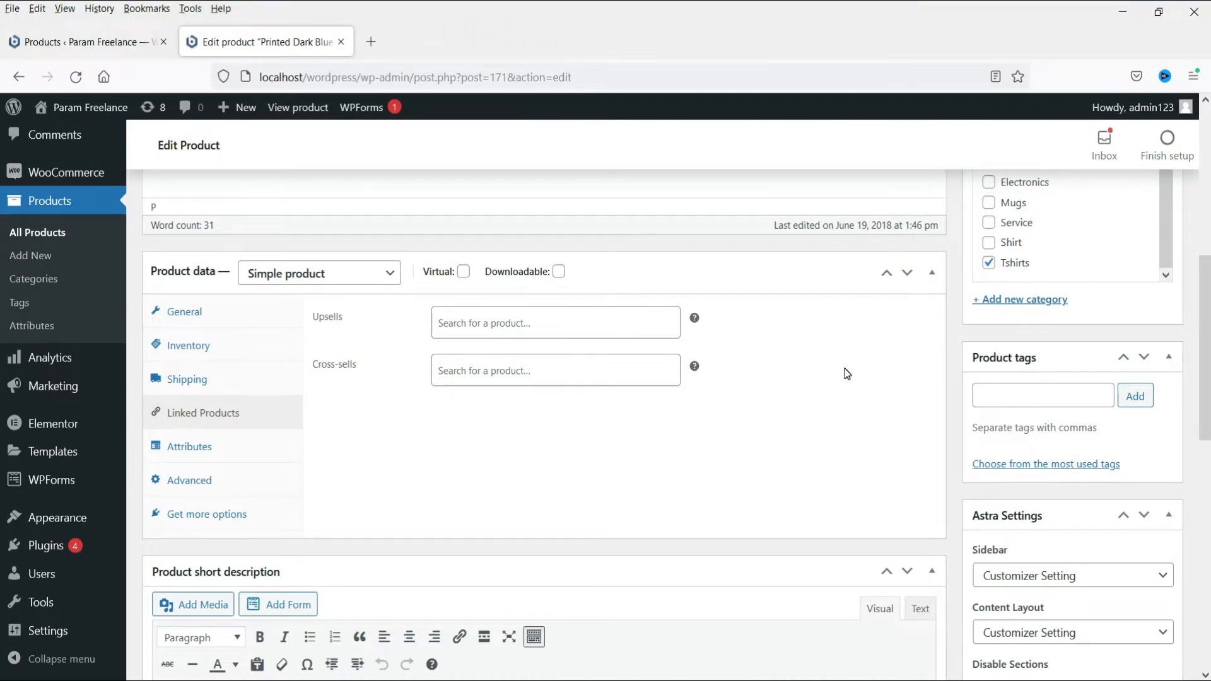
click(84, 42)
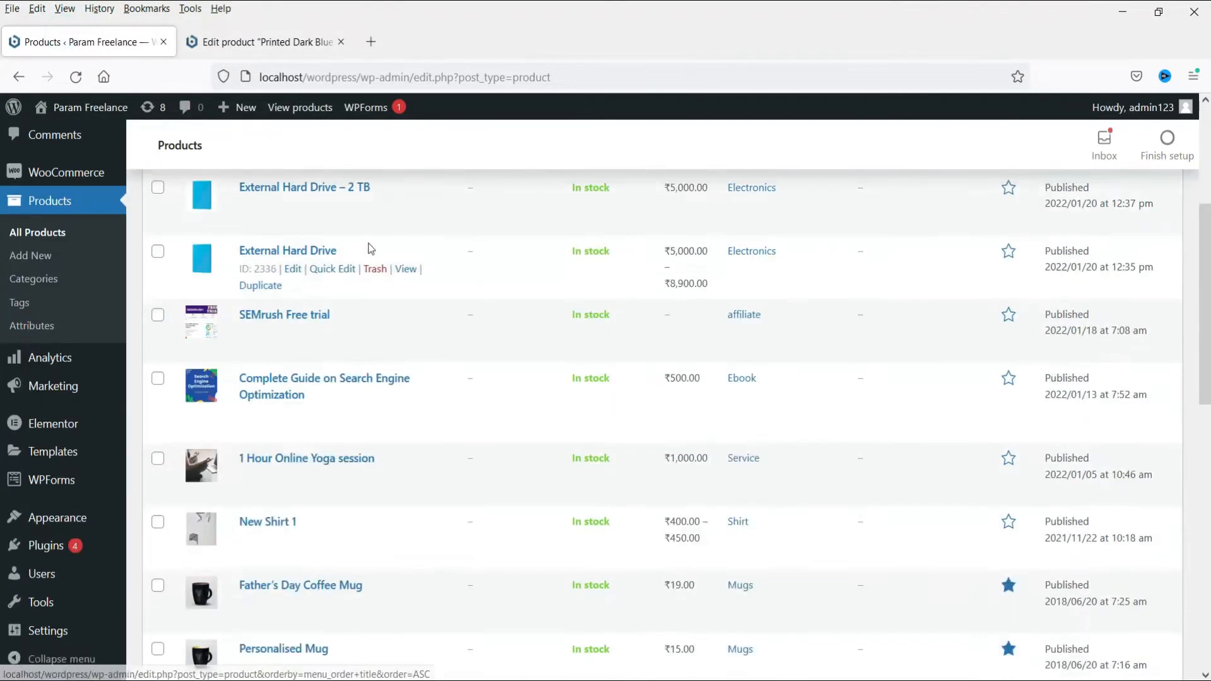
scroll(down, 3)
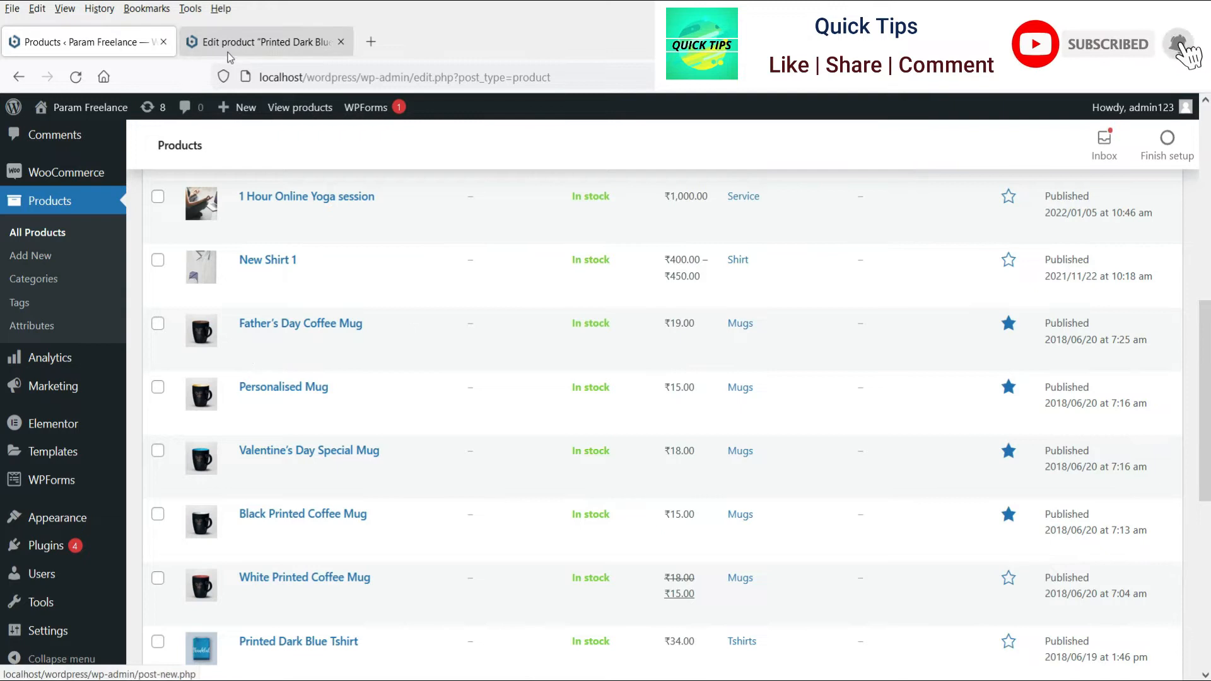
Add White Printed Coffee Mug as an upsell by searching 'mug', then update the product.
click(262, 42)
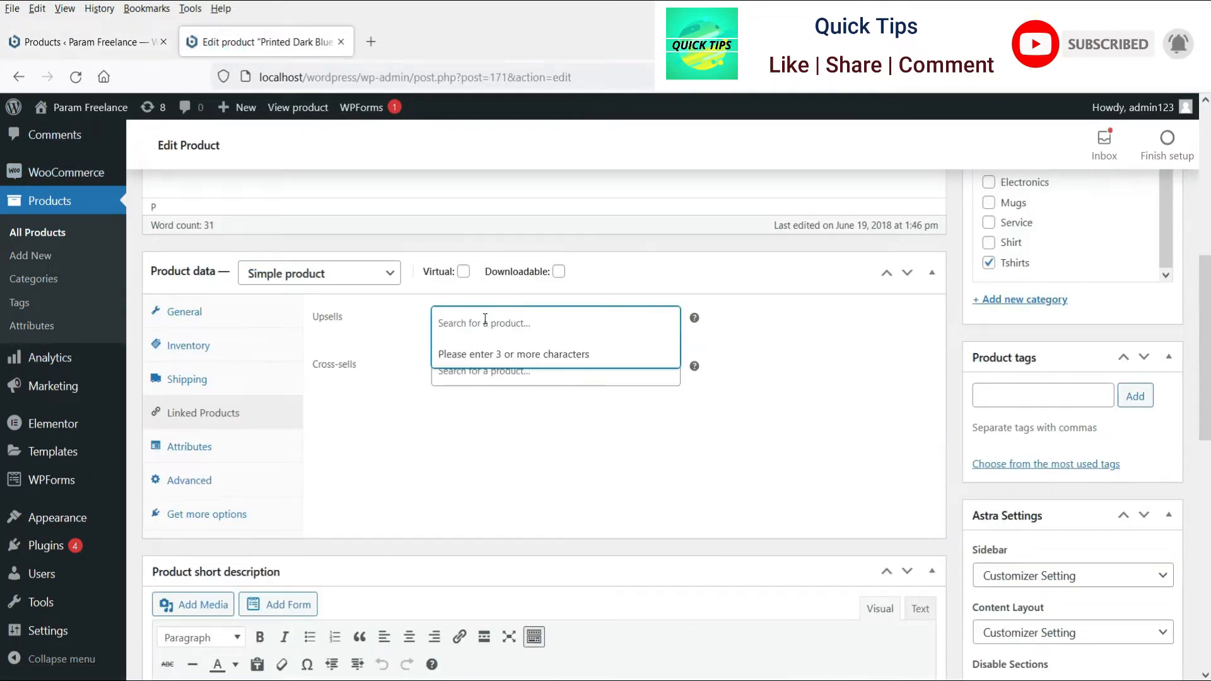
text(mug)
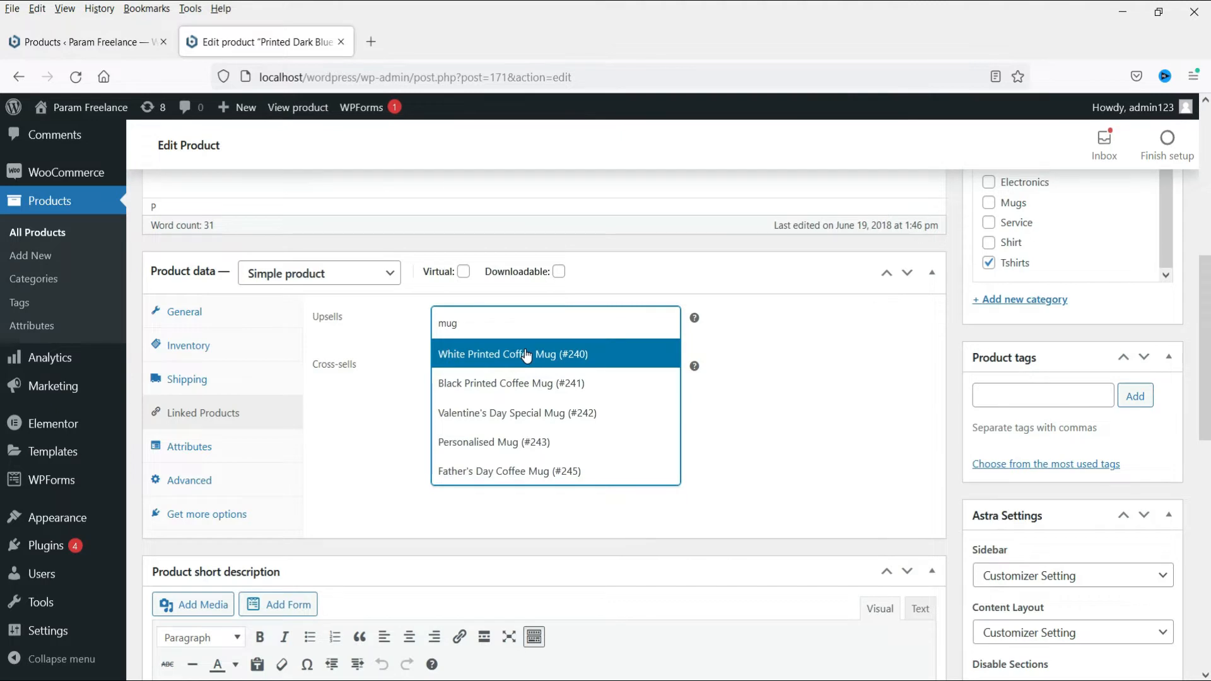
click(511, 353)
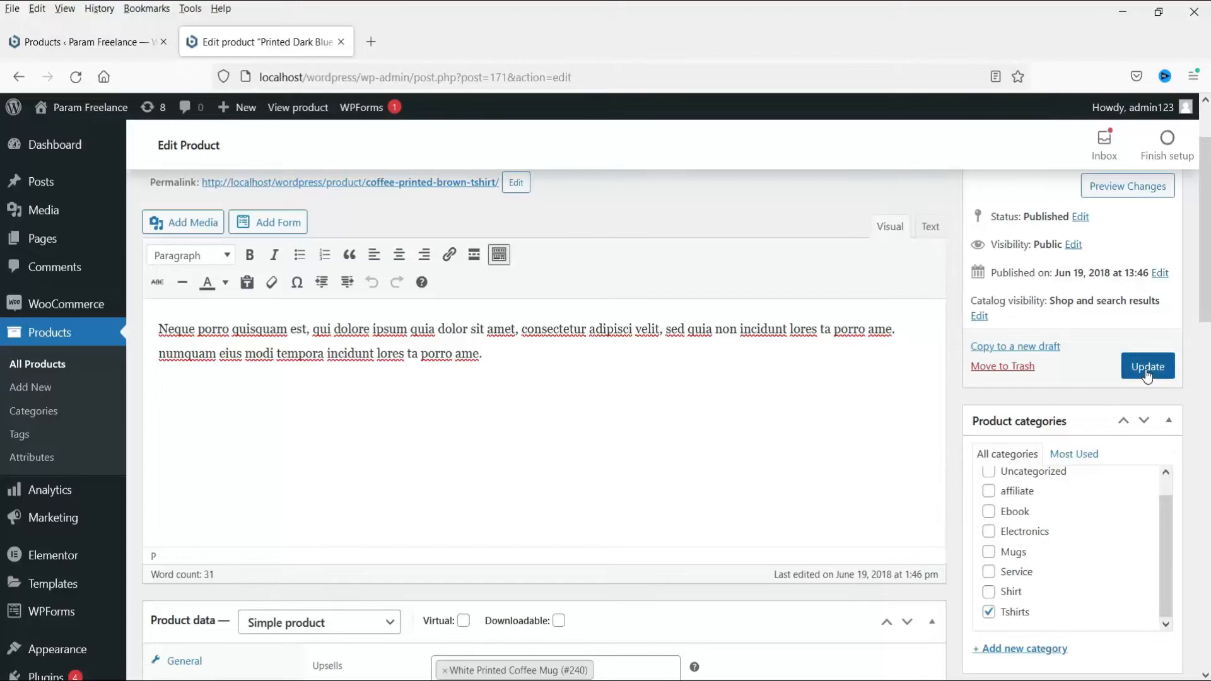
click(1148, 366)
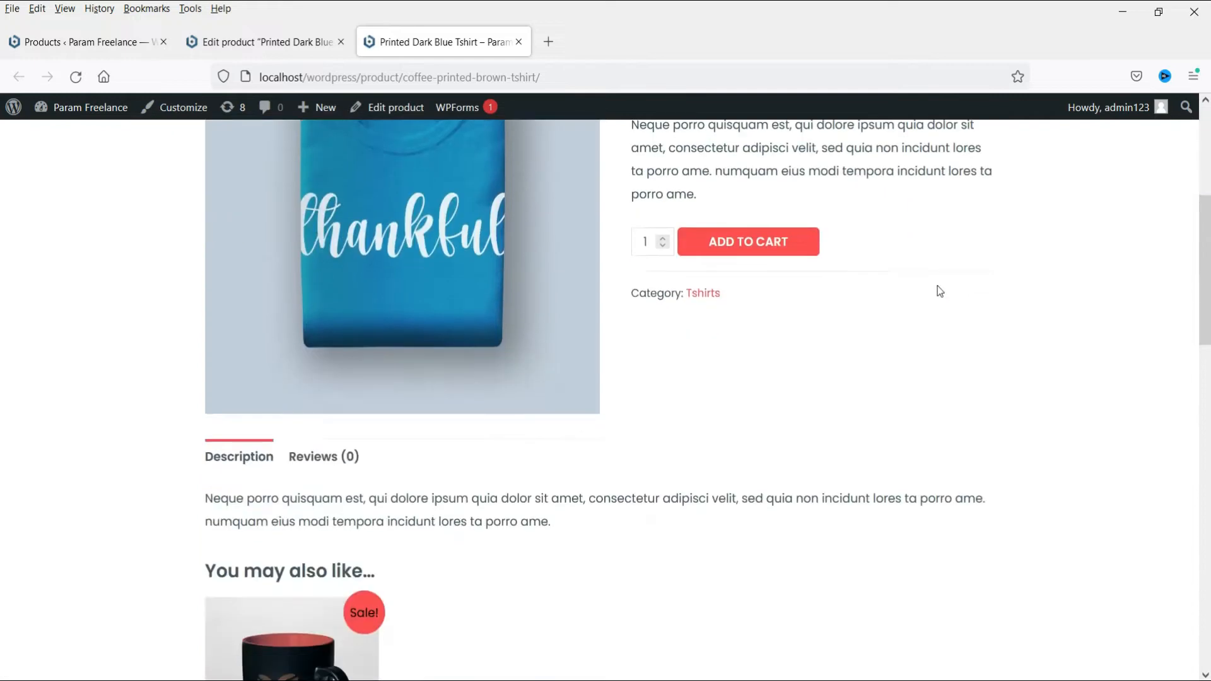
Check the mug under 'You may also like' on the product page, then return to the edit screen.
scroll(down, 3)
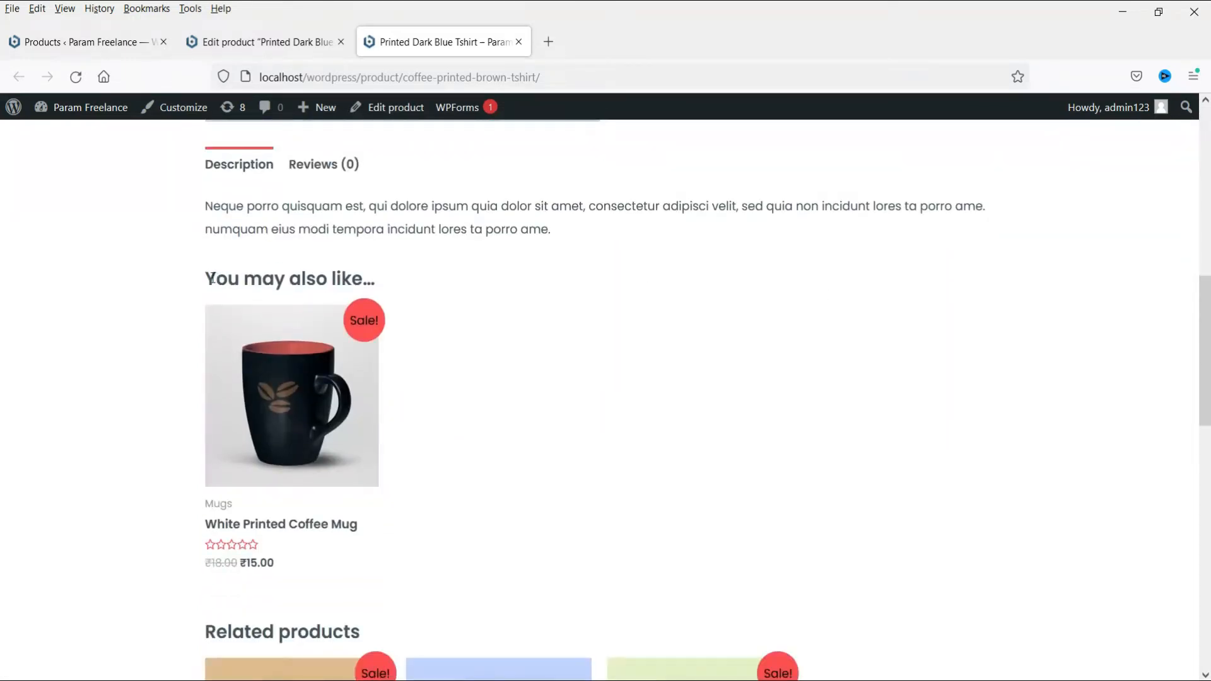
mouse_move(387, 410)
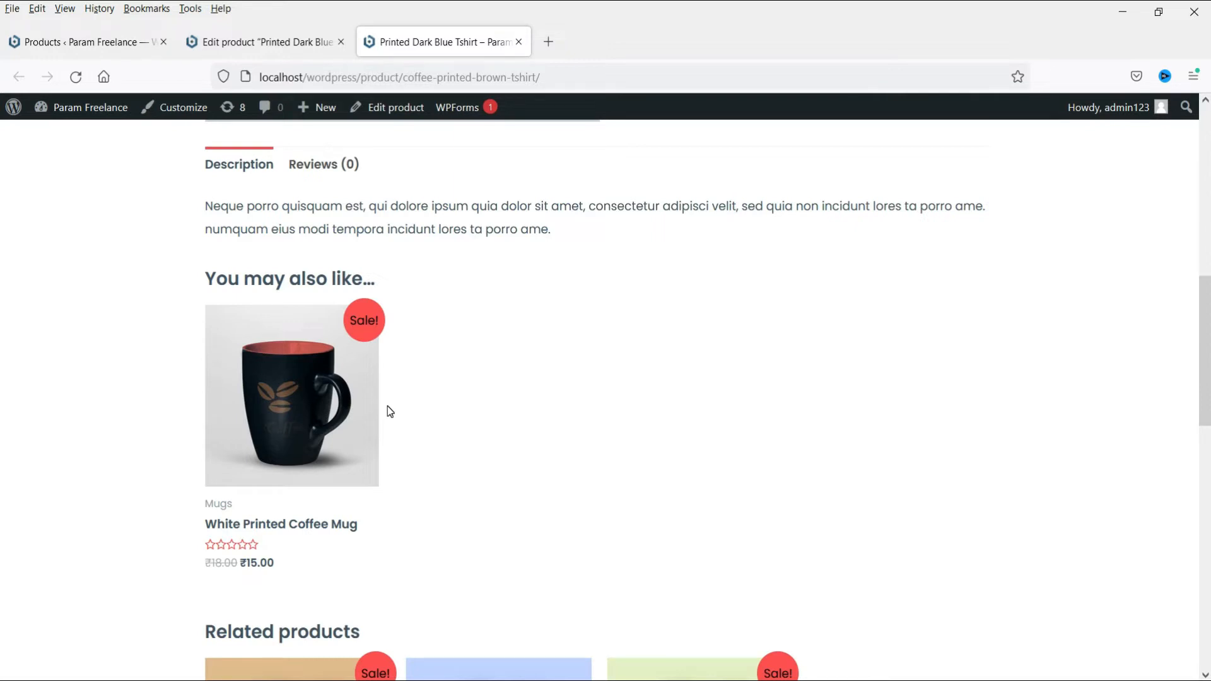
mouse_move(586, 452)
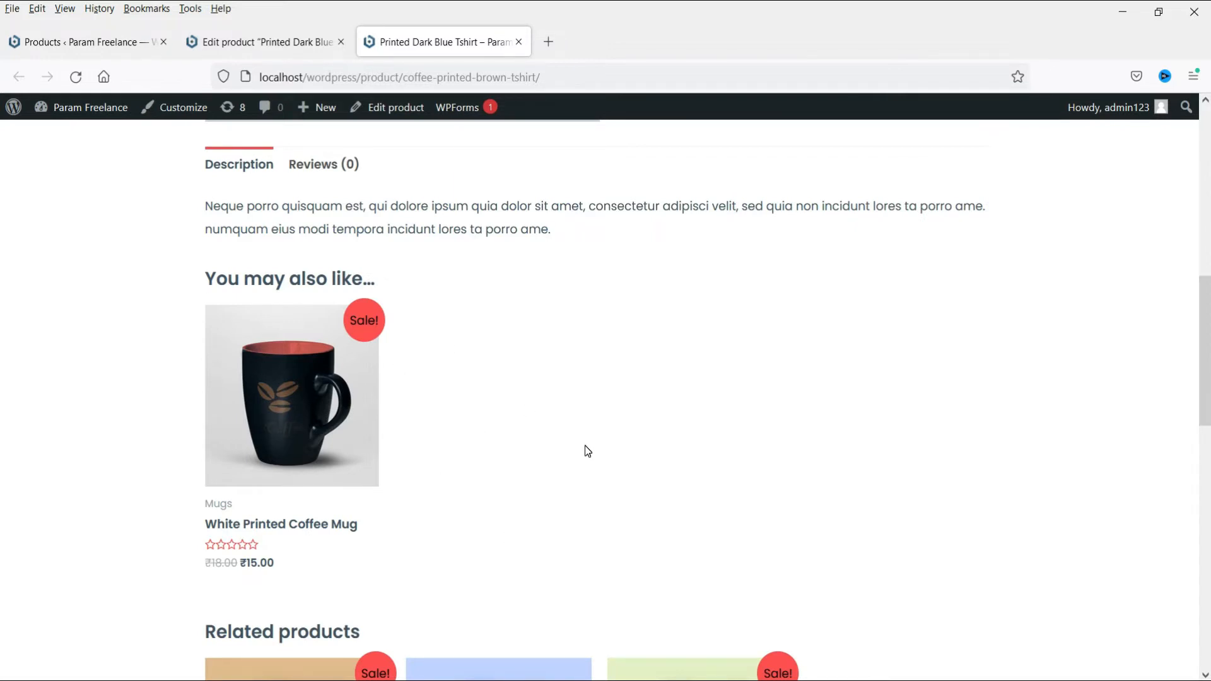
scroll(up, 3)
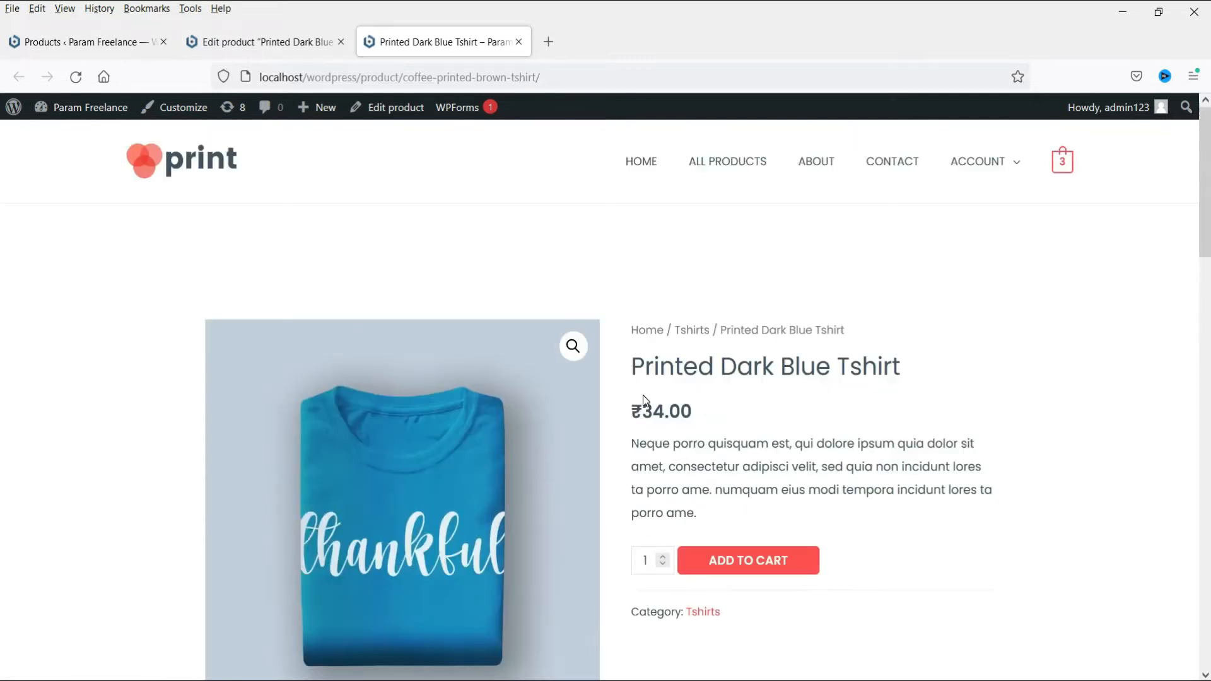
click(262, 42)
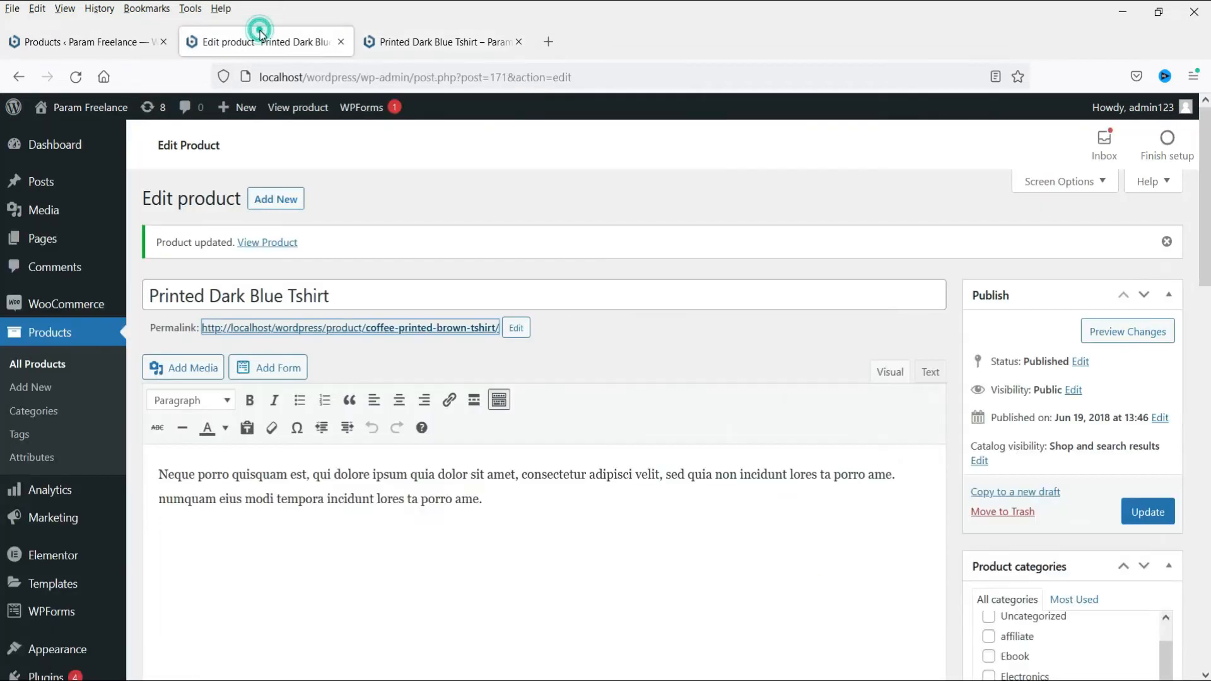
Reach the Linked Products settings again, glancing at the store's product list for shirts.
scroll(down, 3)
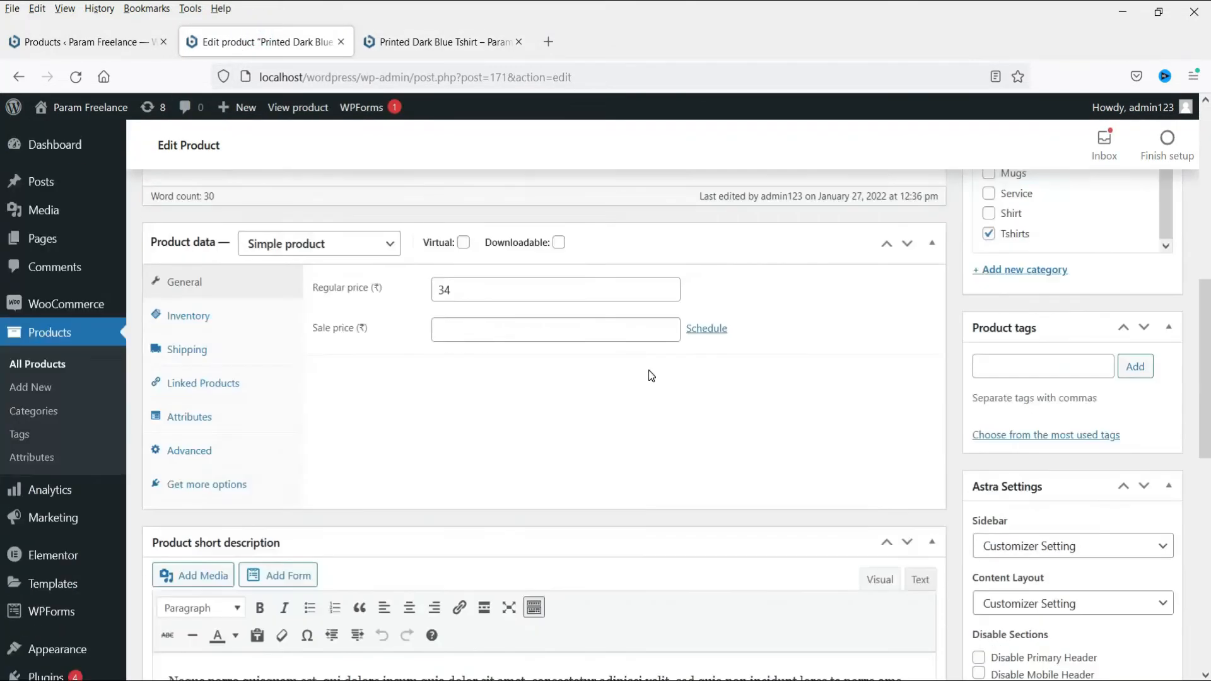
scroll(down, 3)
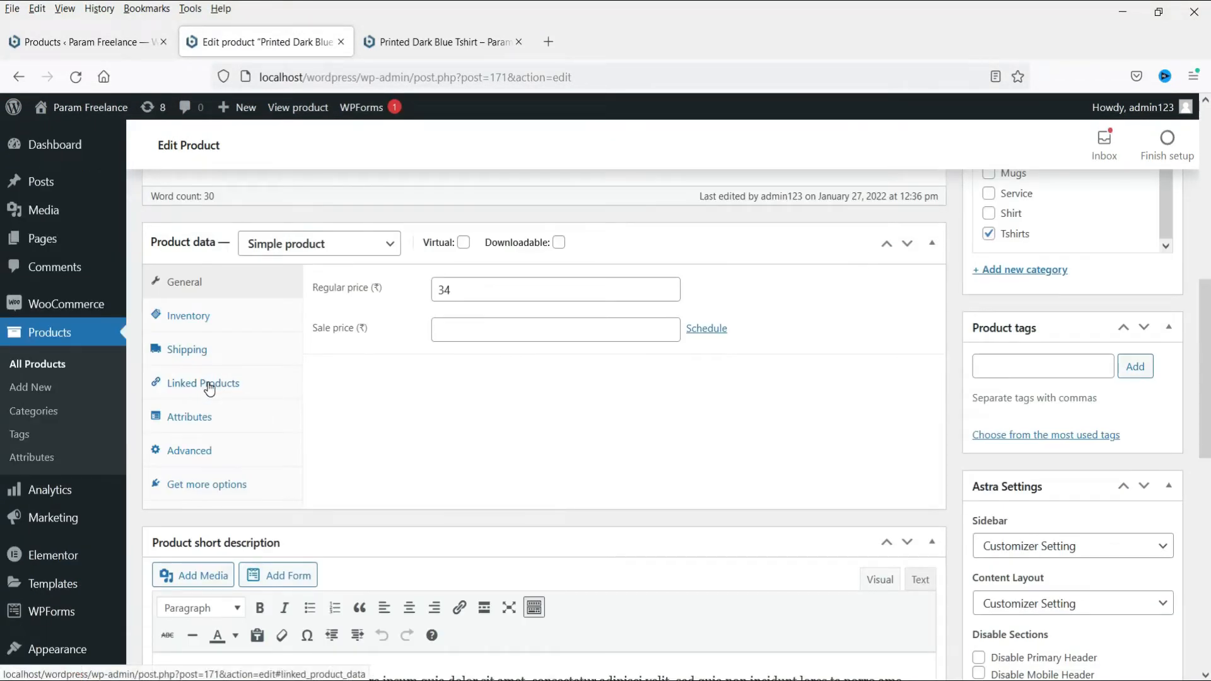
click(204, 383)
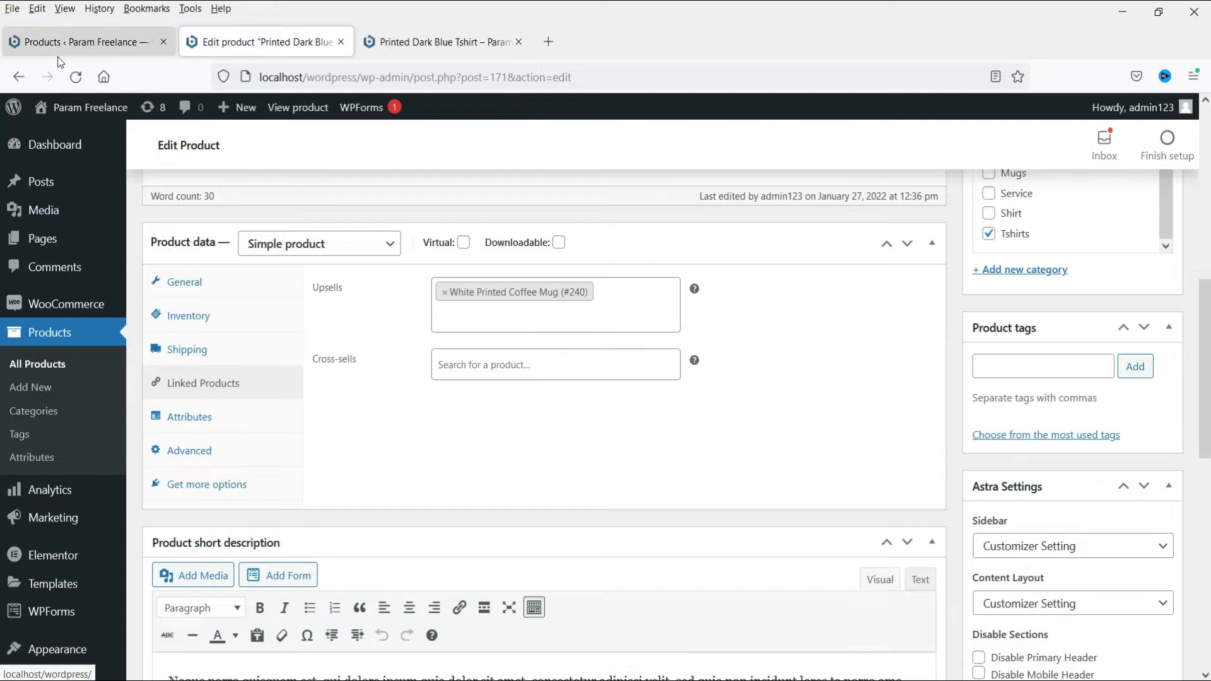
click(77, 42)
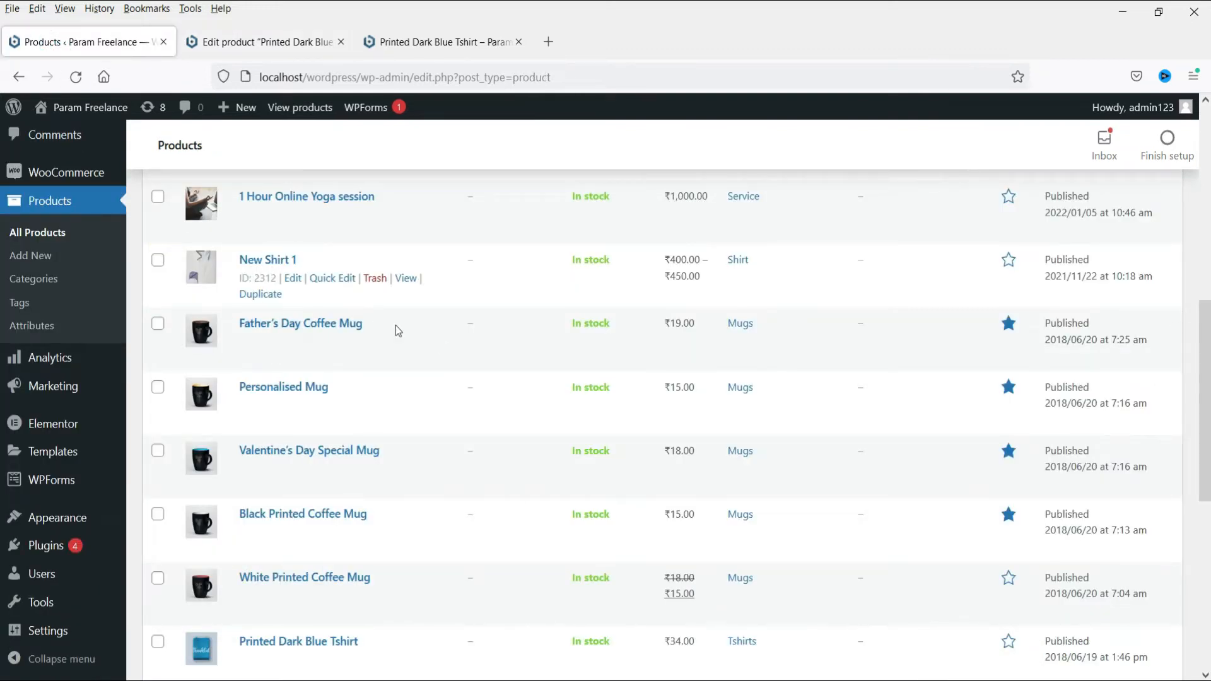
mouse_move(266, 41)
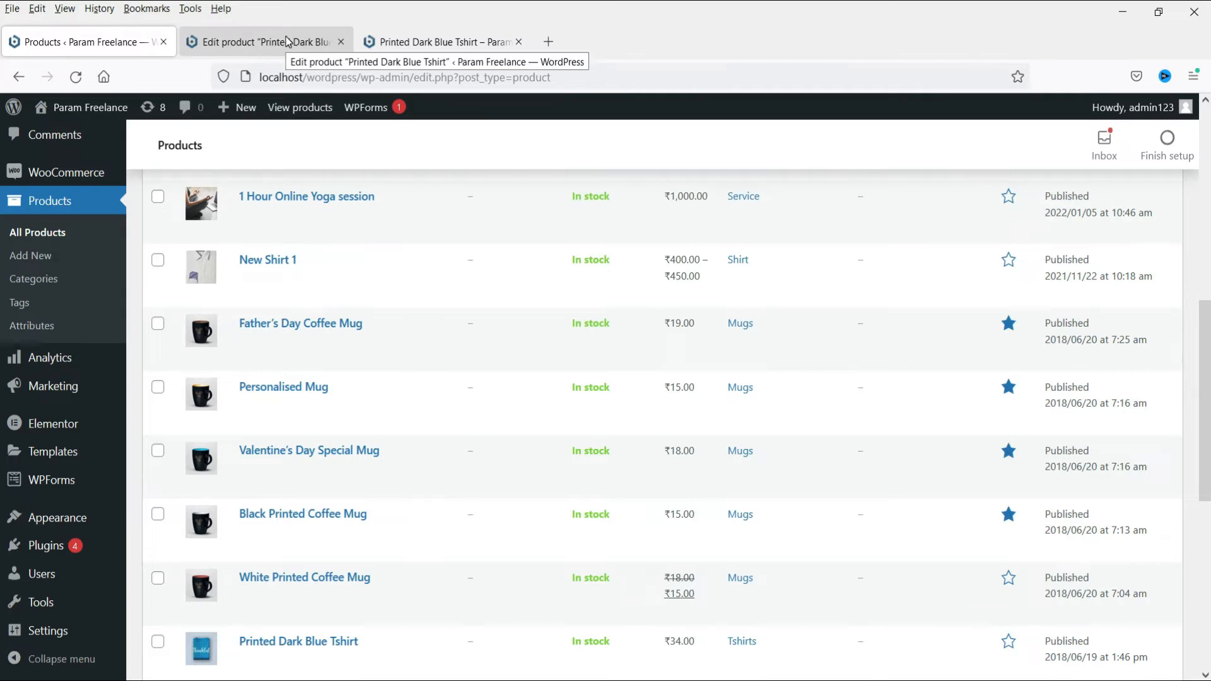
click(262, 42)
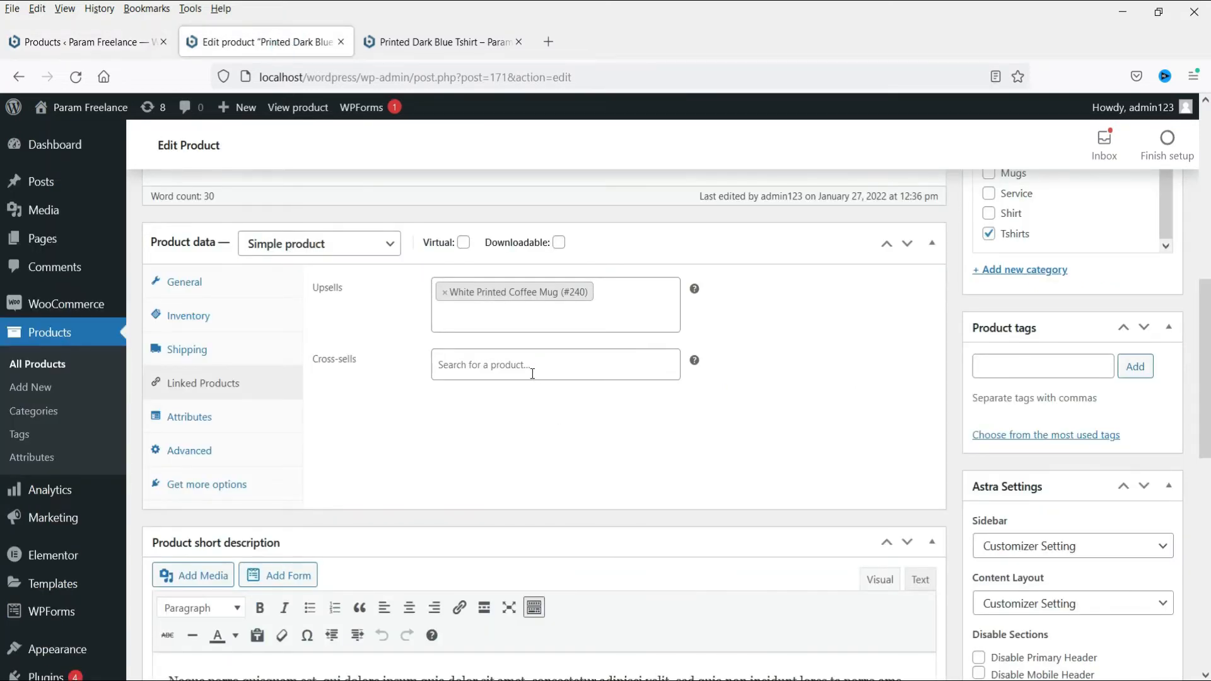
Add New Shirt 1 (#2312) as a cross-sell by searching 'sh', then update the product.
text(shirt)
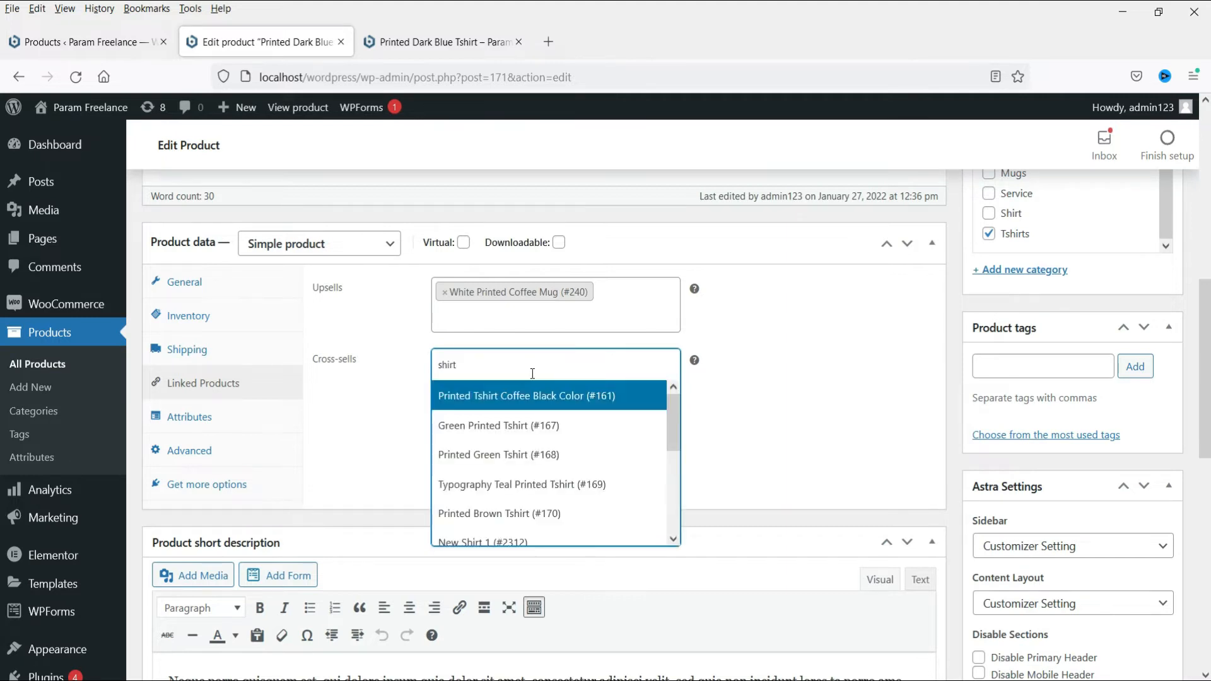
scroll(down, 3)
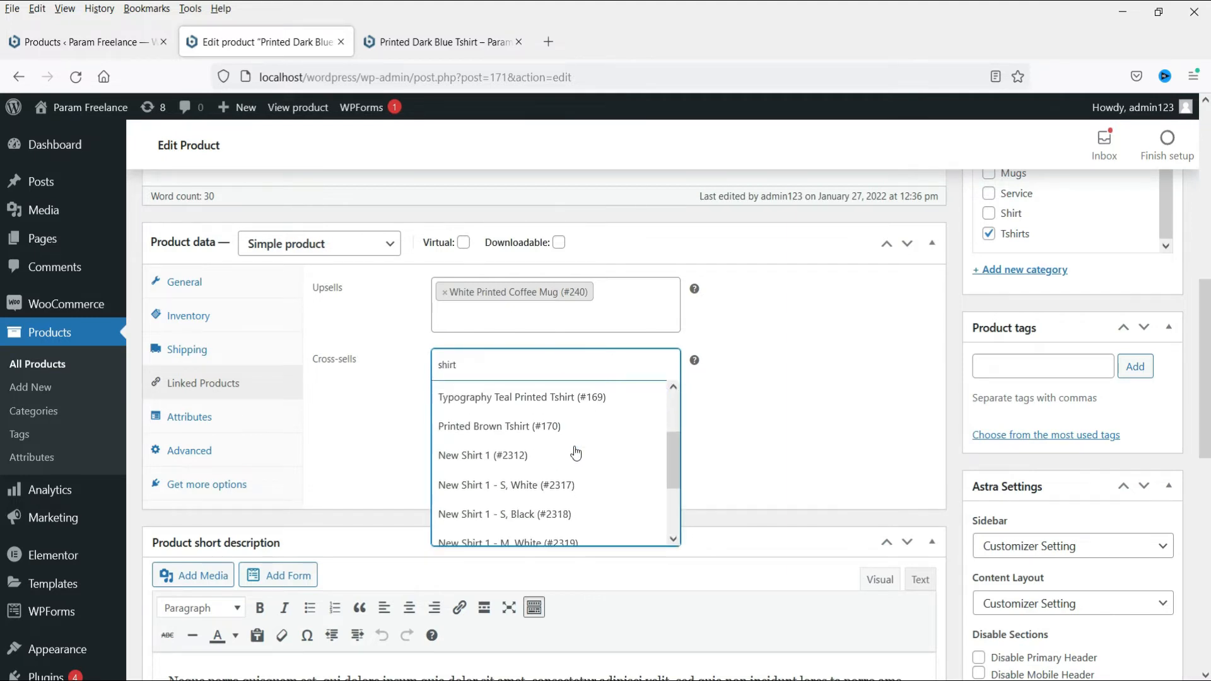
click(483, 456)
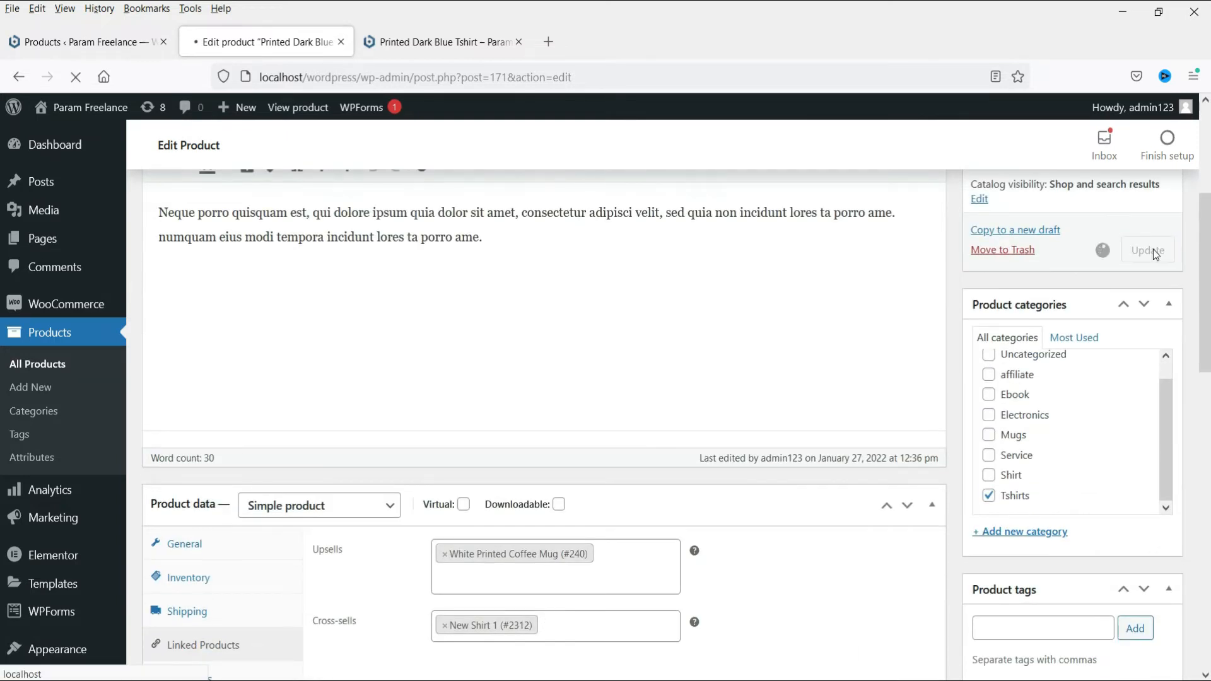
click(1146, 250)
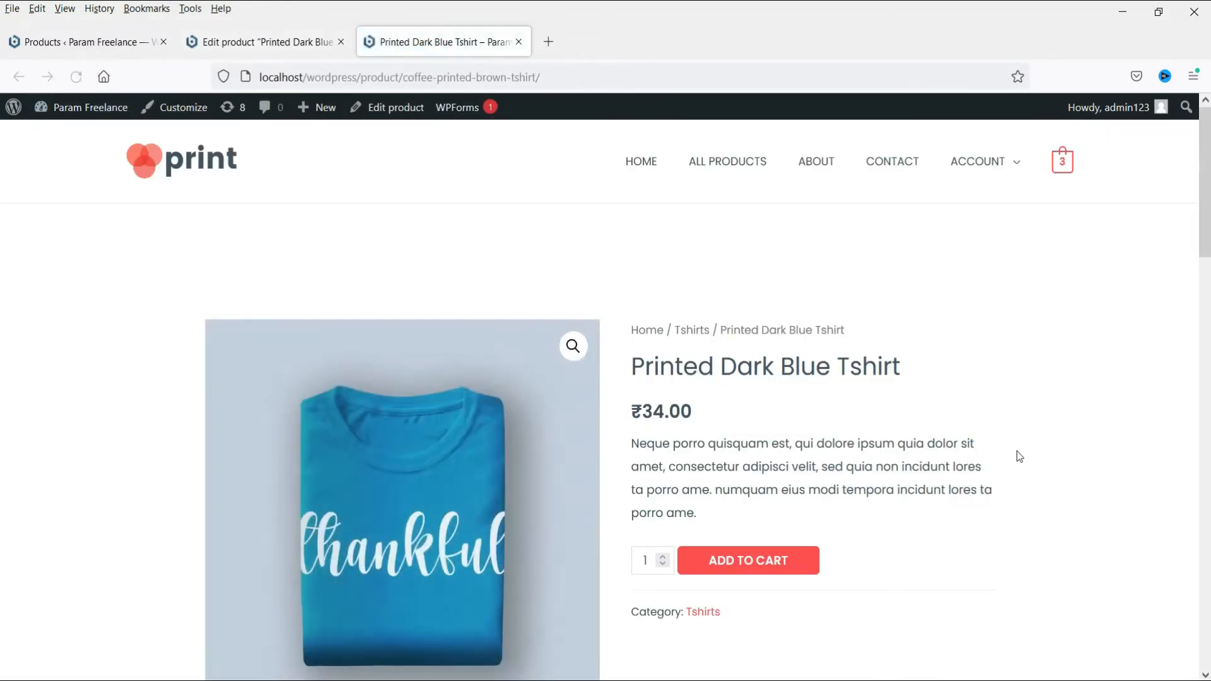
Add the Printed Dark Blue Tshirt to the cart from its product page.
scroll(down, 3)
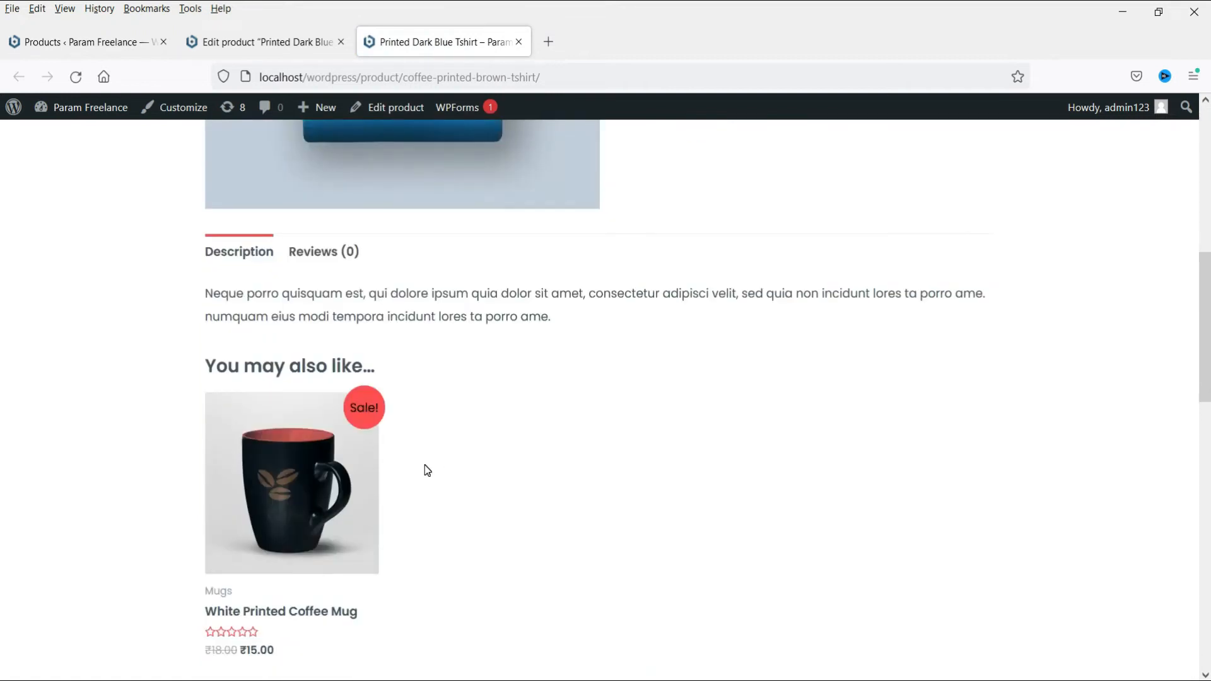
scroll(down, 3)
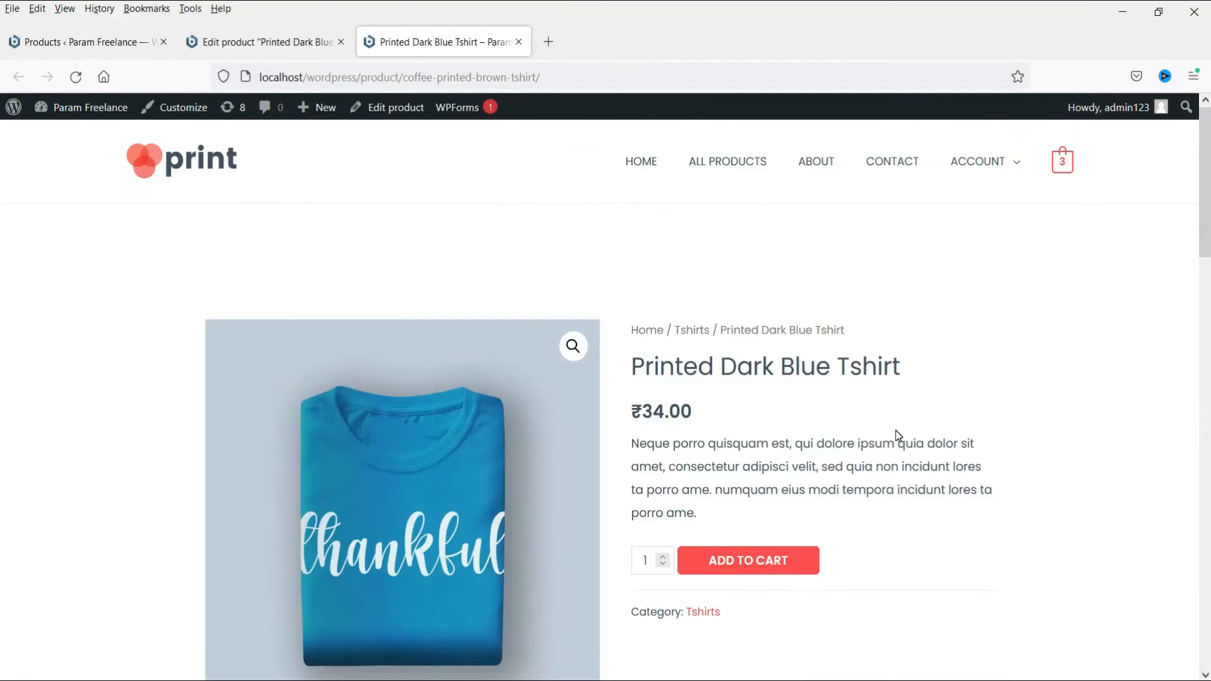
mouse_move(631, 377)
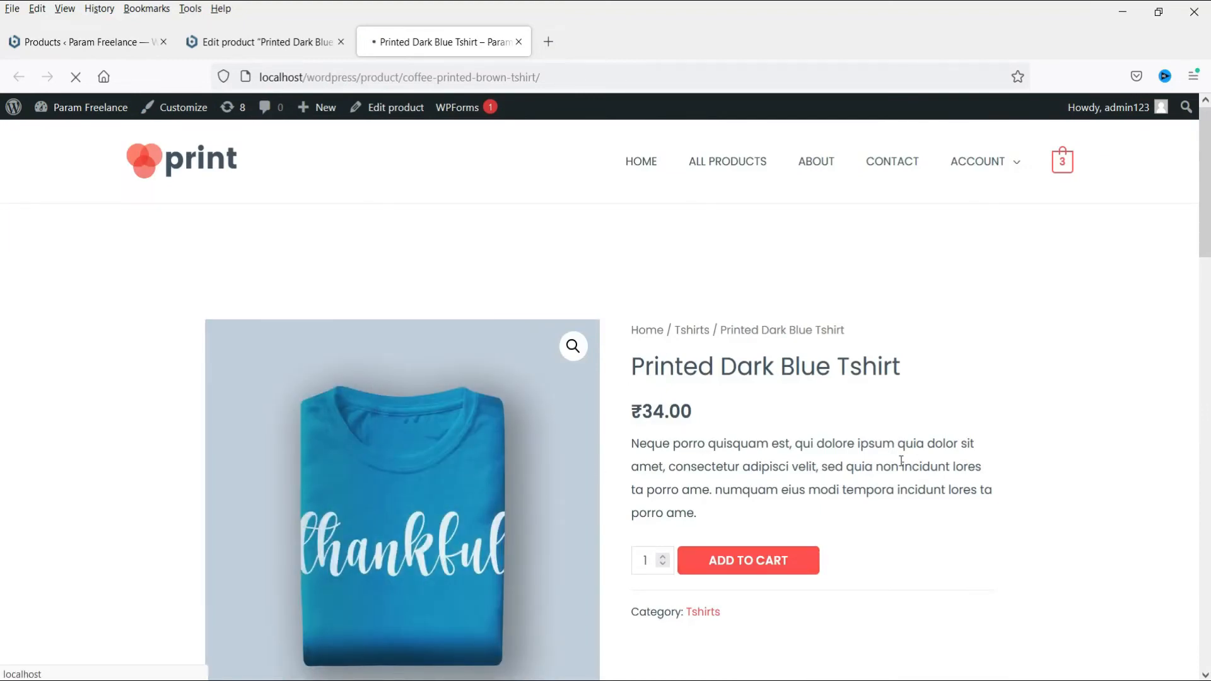
click(746, 560)
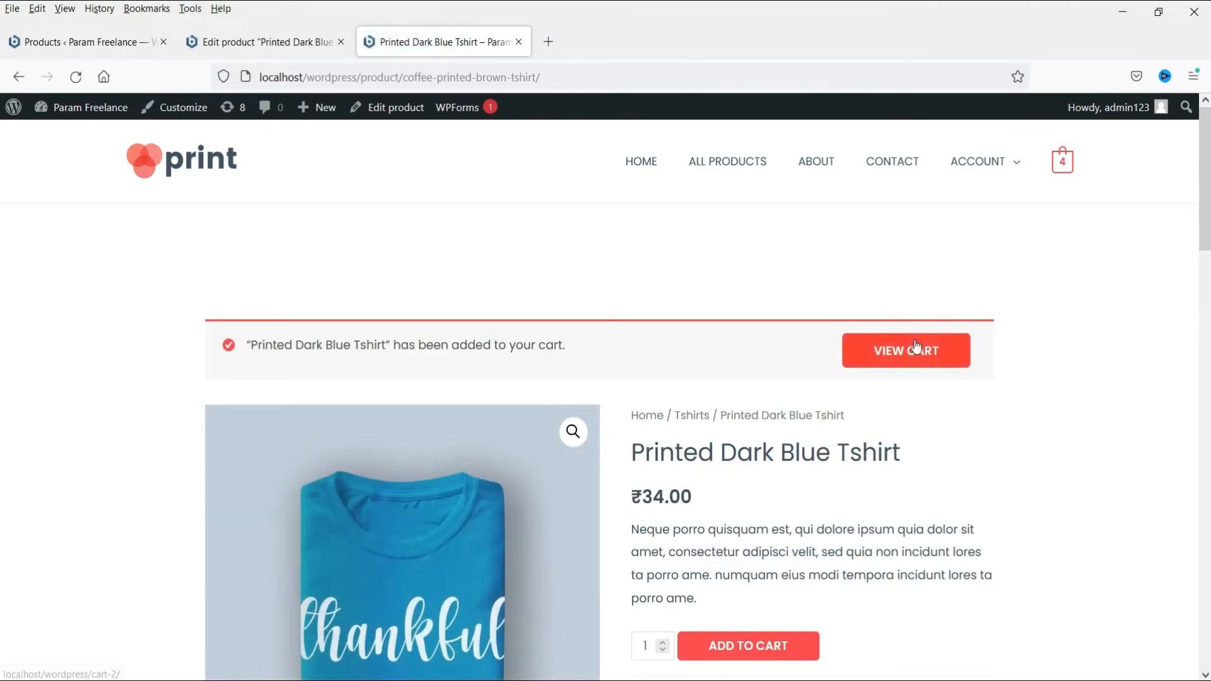
View the cart and find New Shirt 1 under 'You may be interested in…'.
click(905, 350)
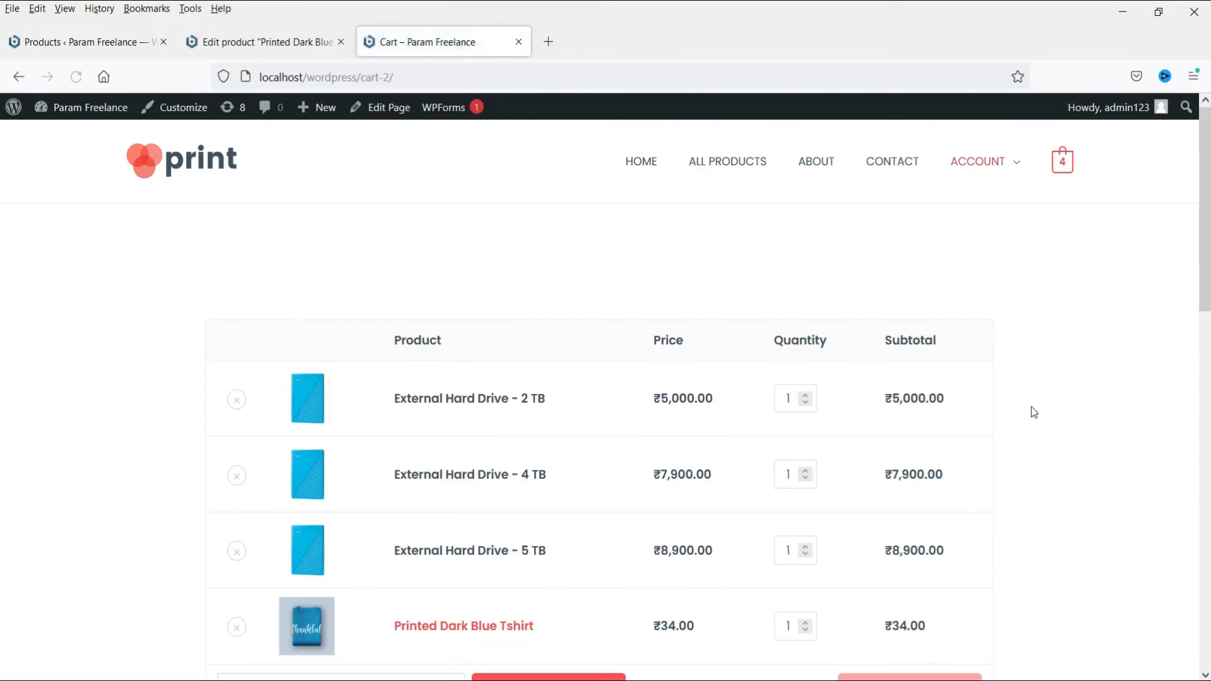
scroll(down, 3)
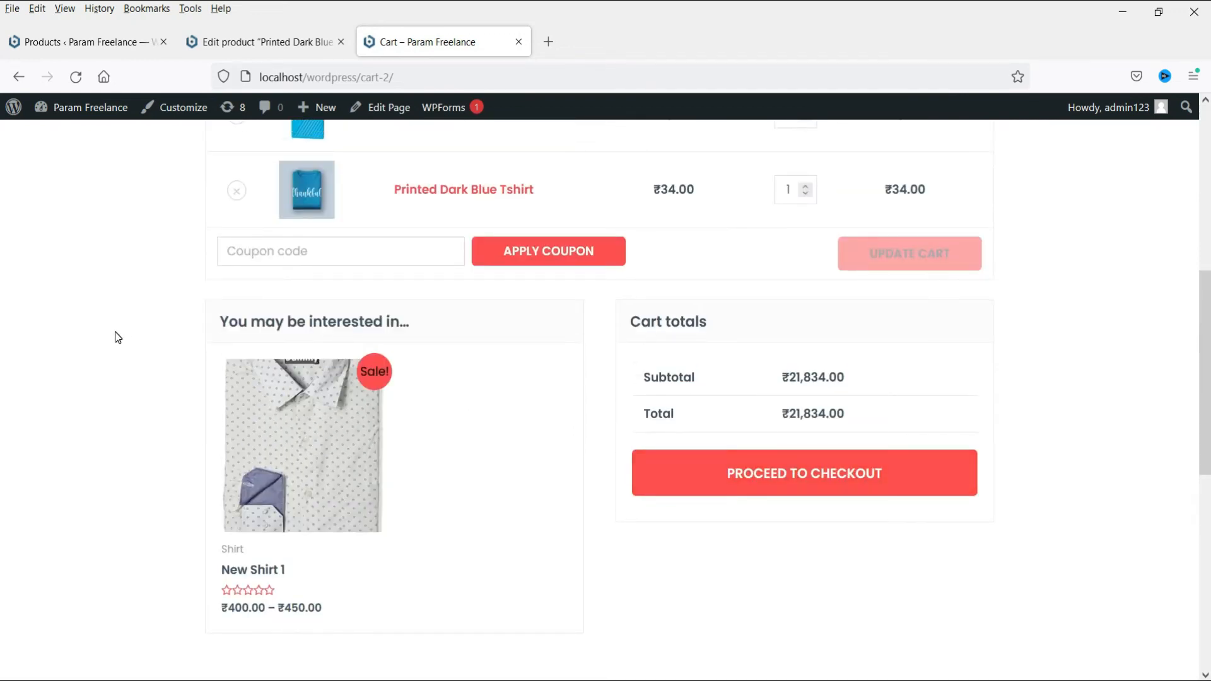
mouse_move(88, 410)
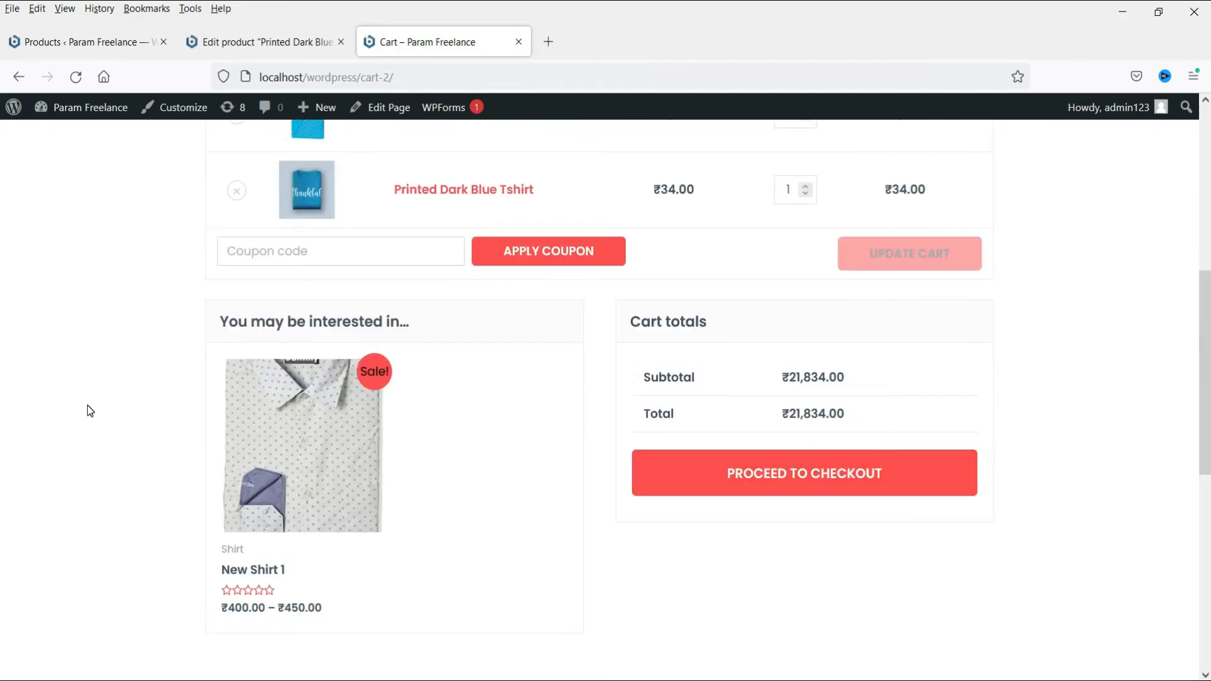
mouse_move(327, 491)
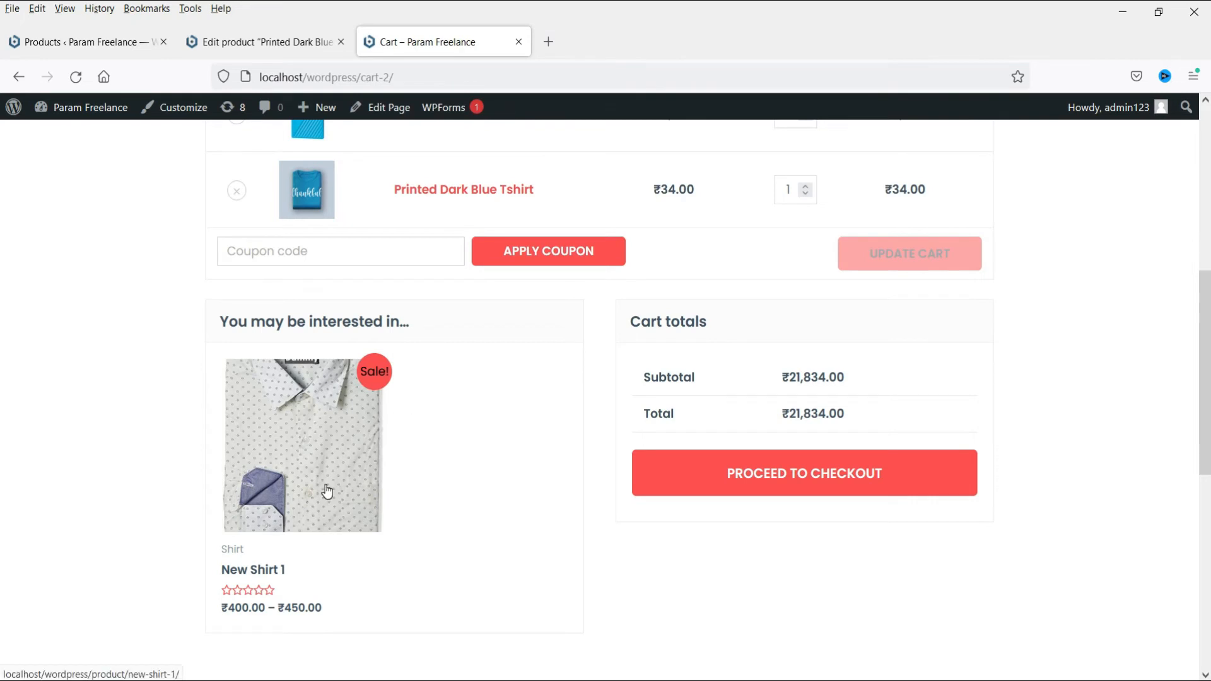